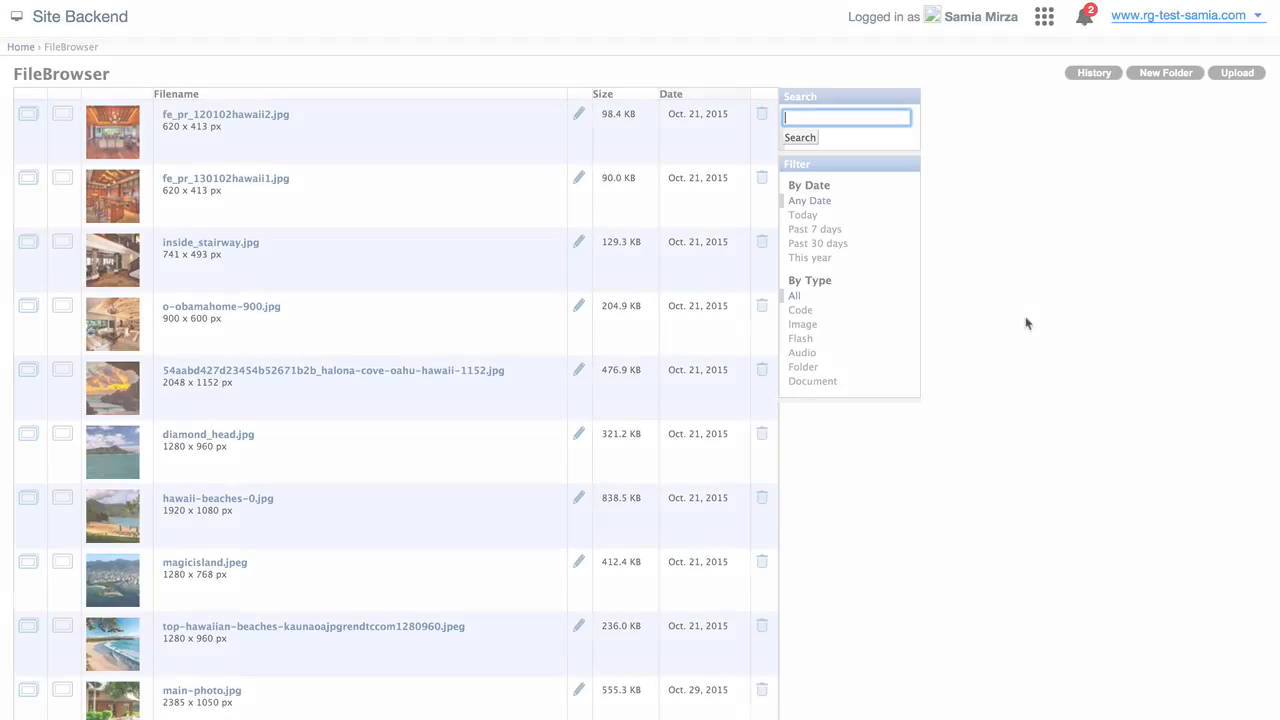
- Scroll through the FileBrowser list and the sized versions of diamond-head-home_1.jpg
scroll(down, 3)
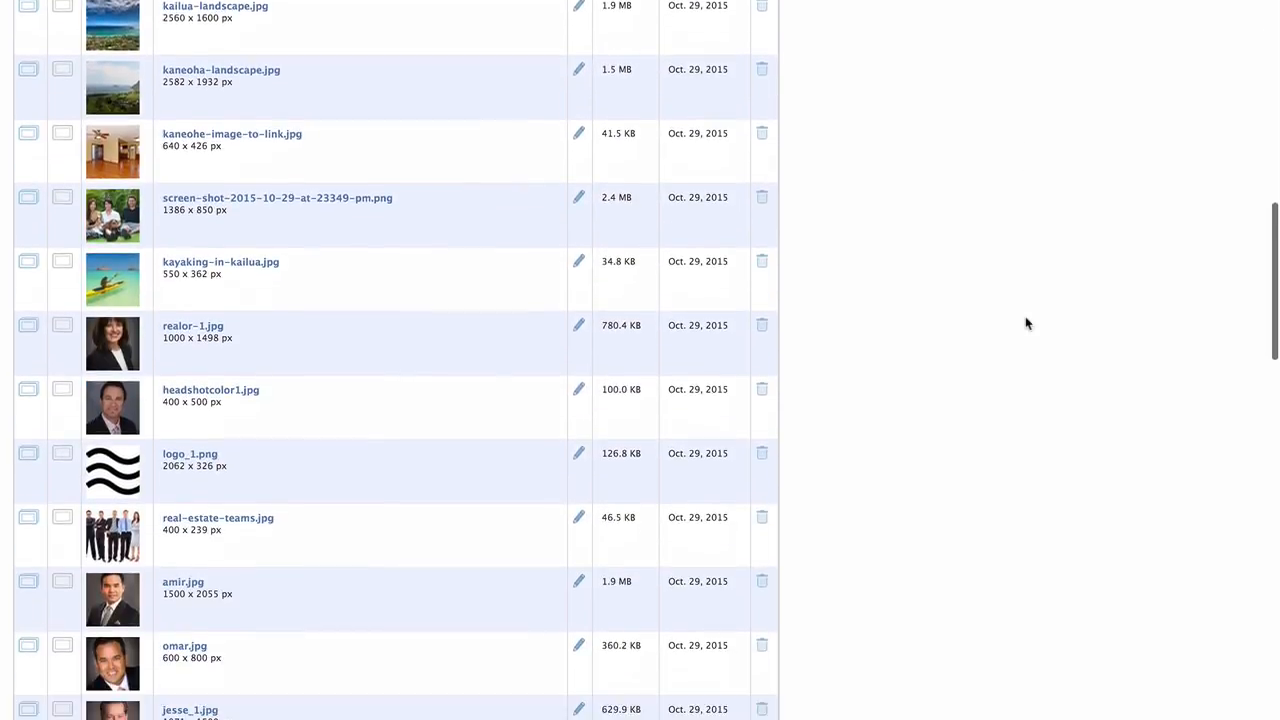
scroll(down, 3)
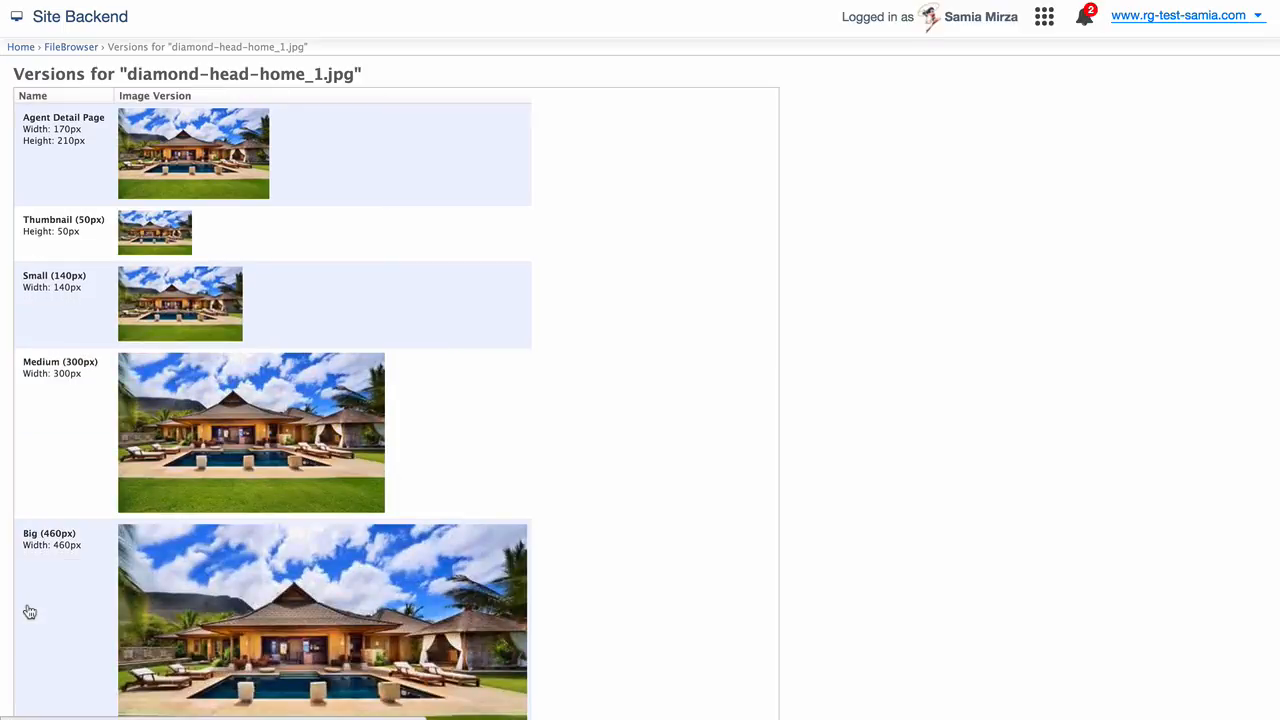
scroll(down, 3)
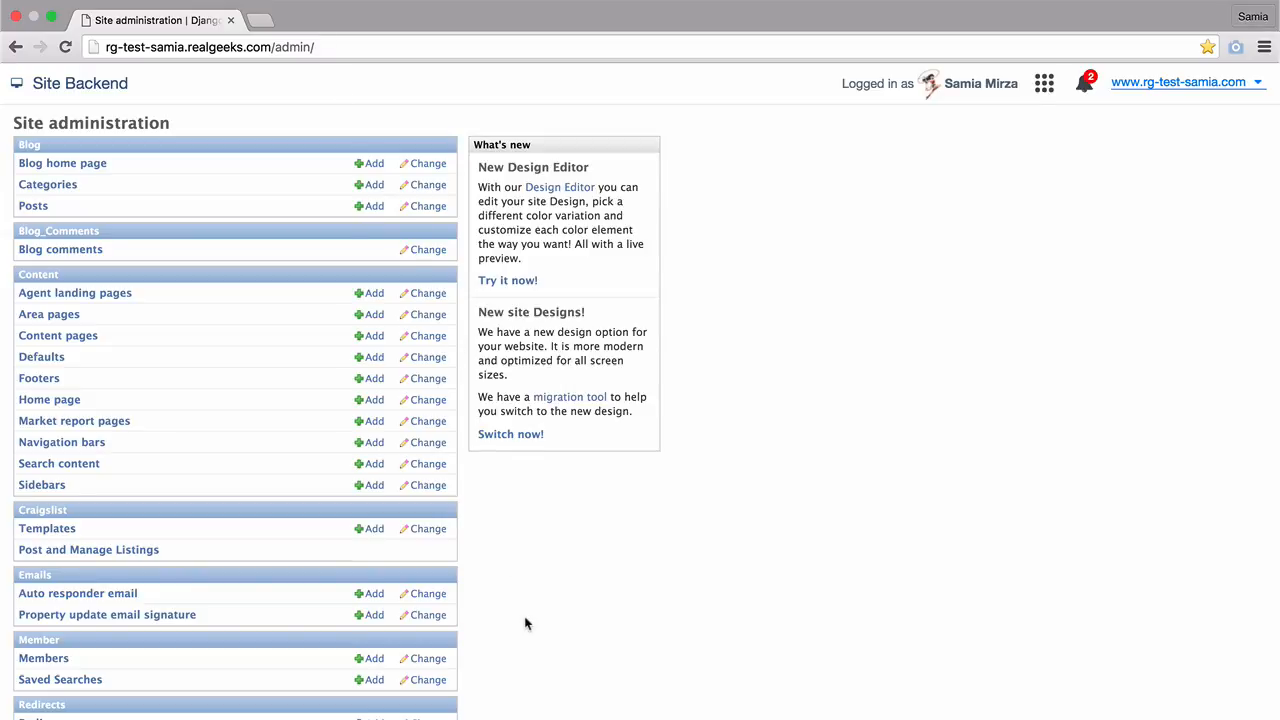
- Reopen the FileBrowser file listing from the Site administration page
scroll(down, 3)
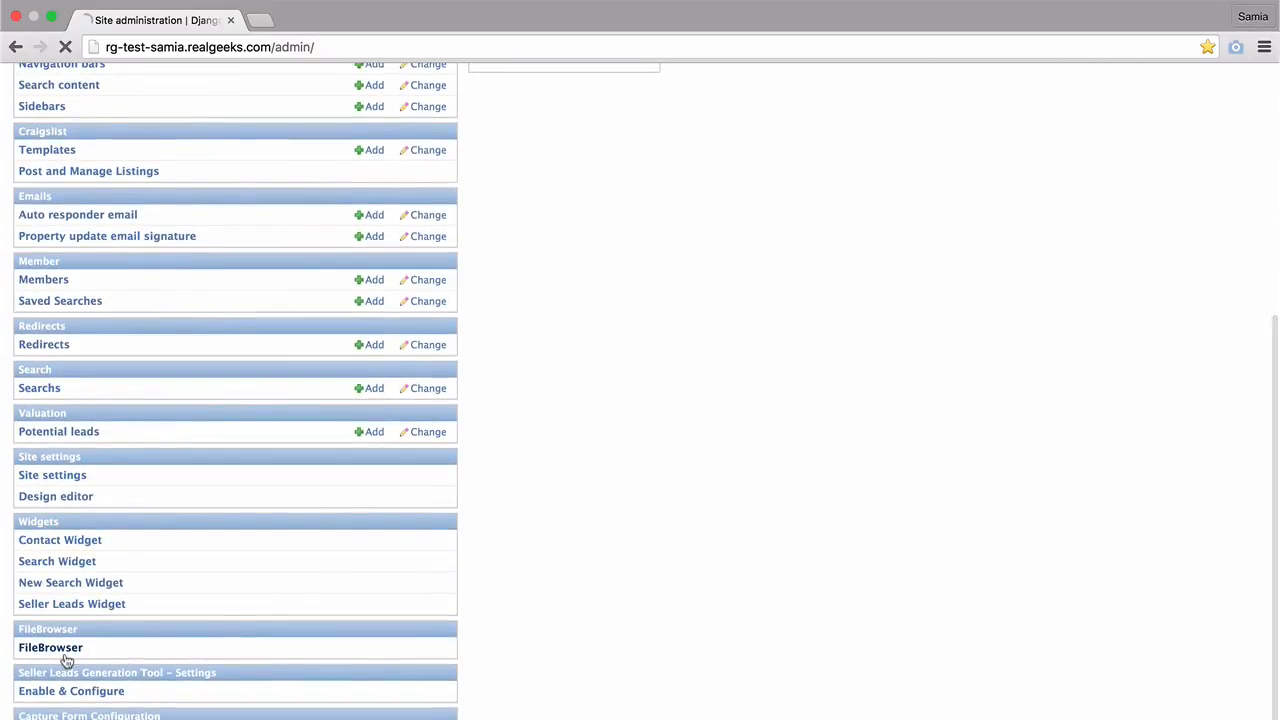
click(52, 648)
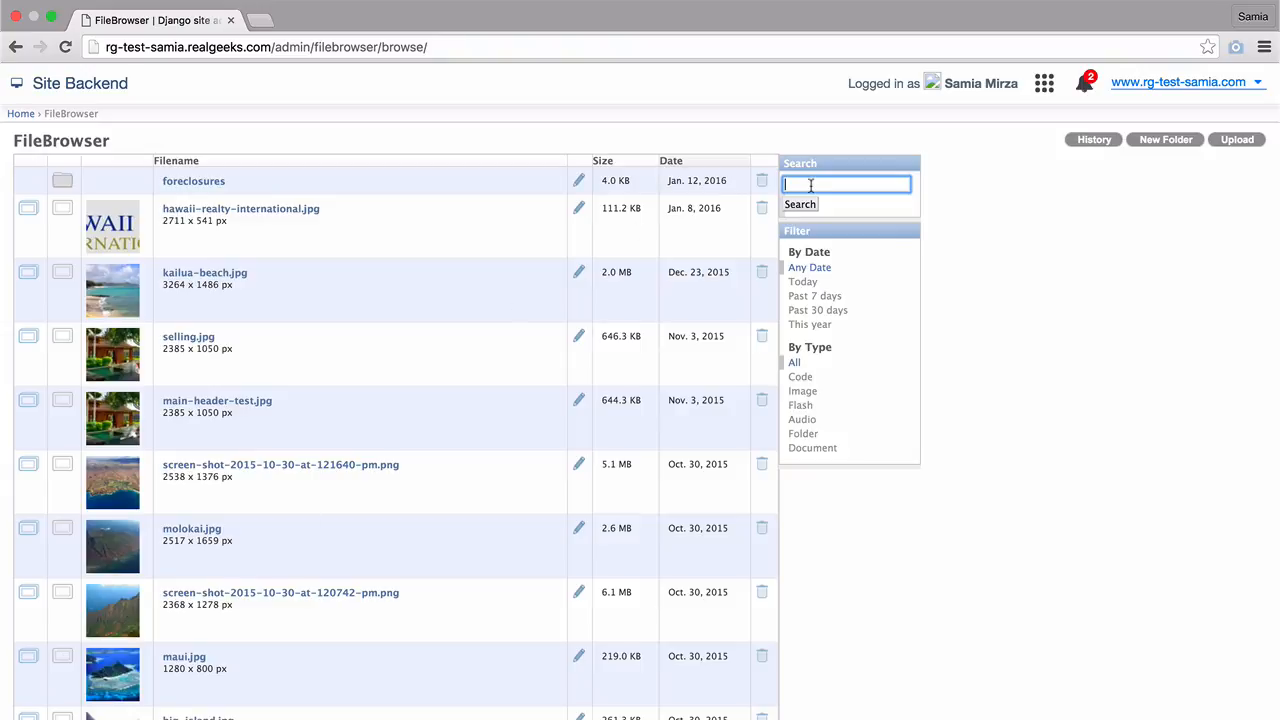
text(Kailua)
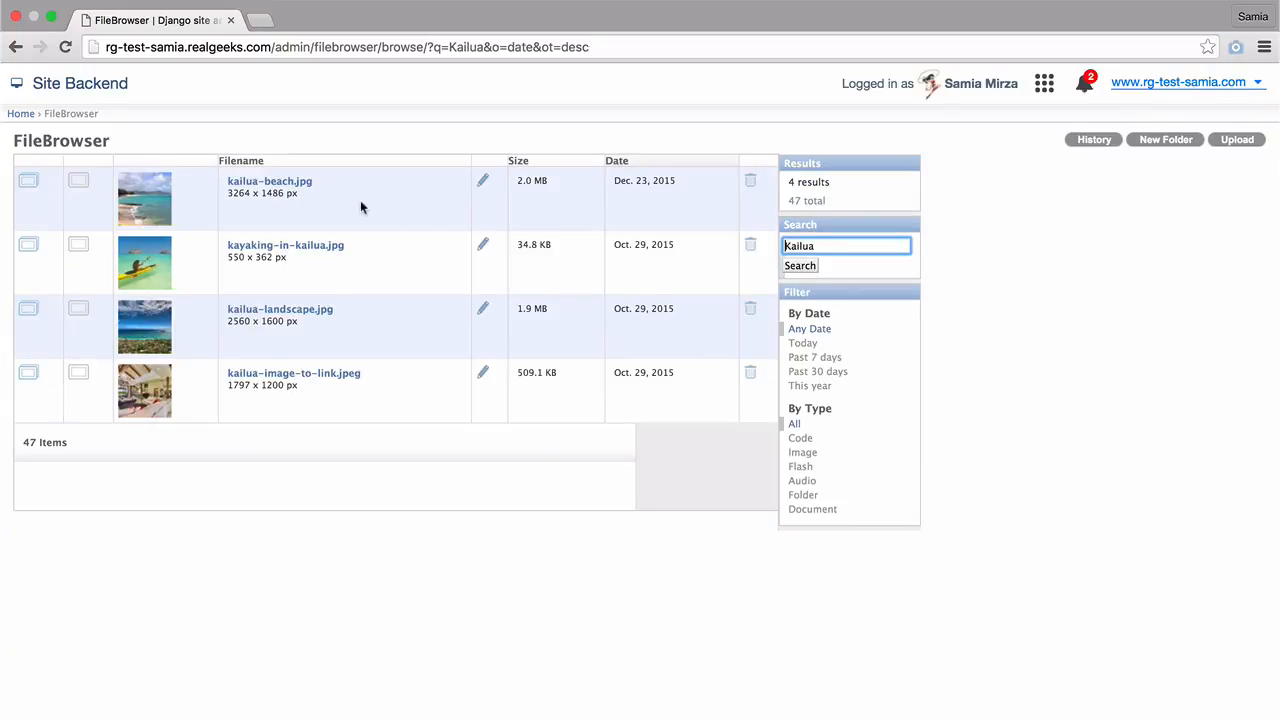
mouse_move(380, 400)
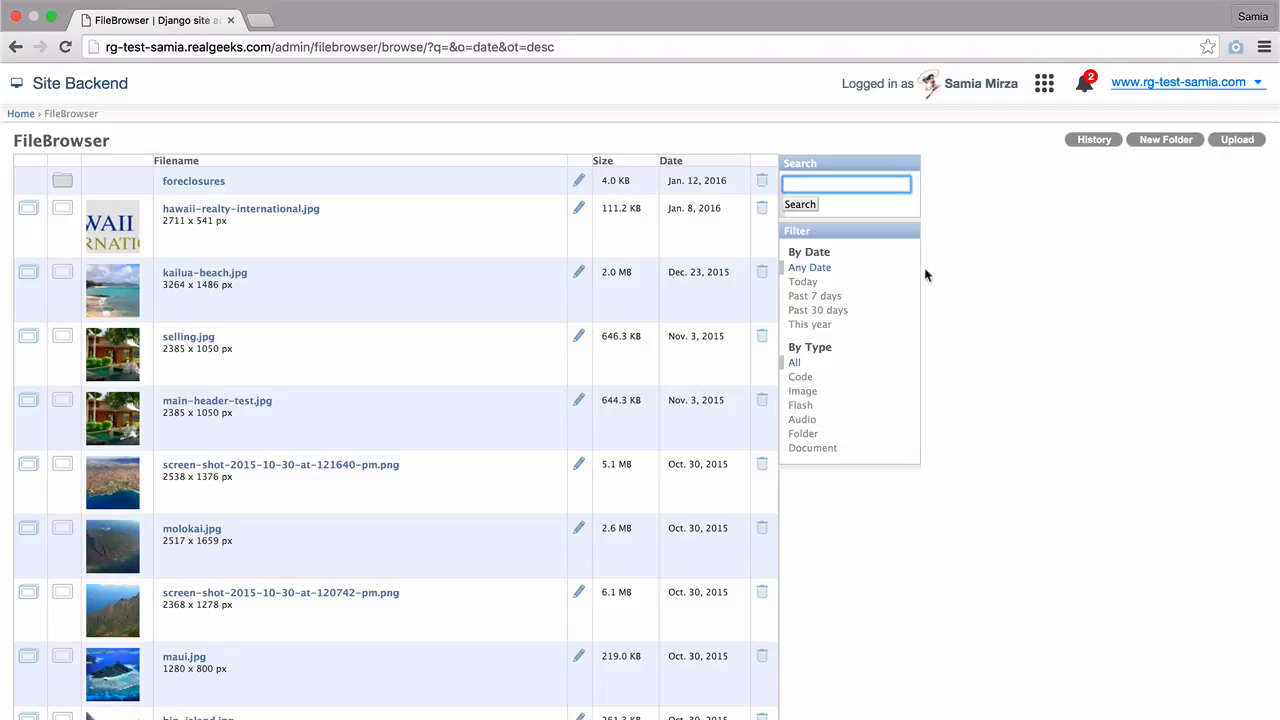
- Filter the listing by date and then to folders only, and start deleting the foreclosures folder
click(816, 310)
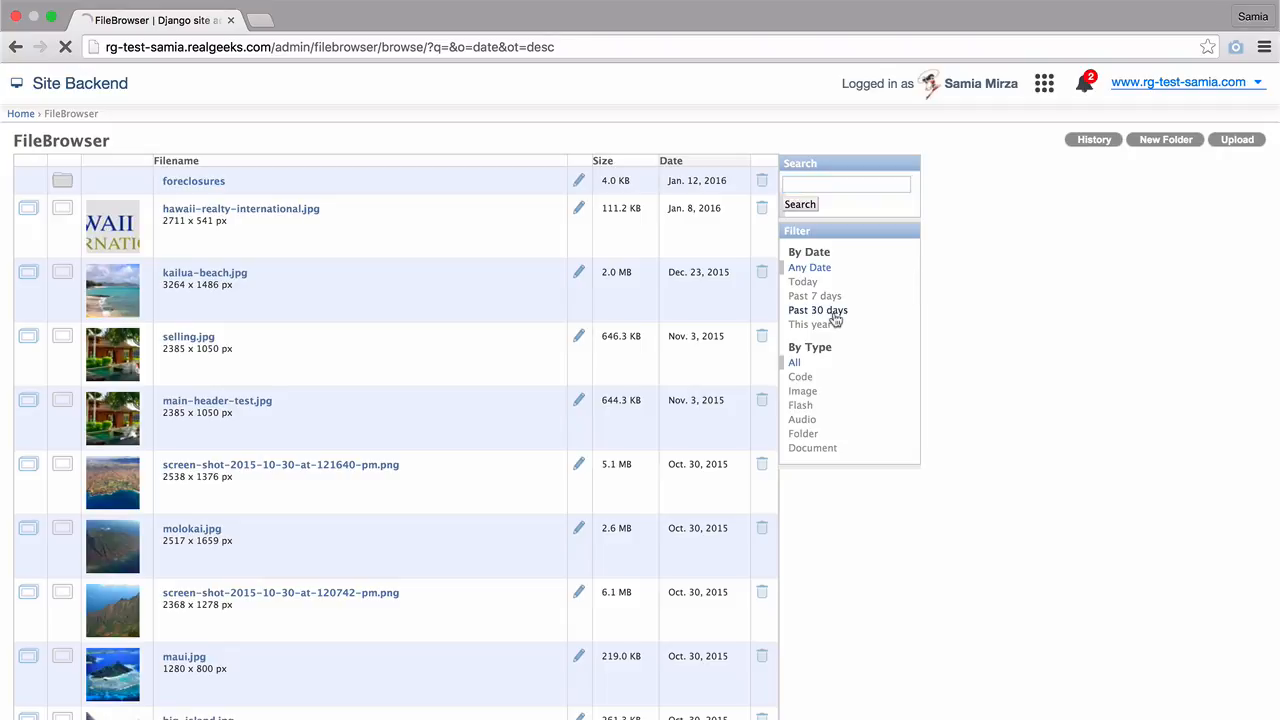
click(816, 310)
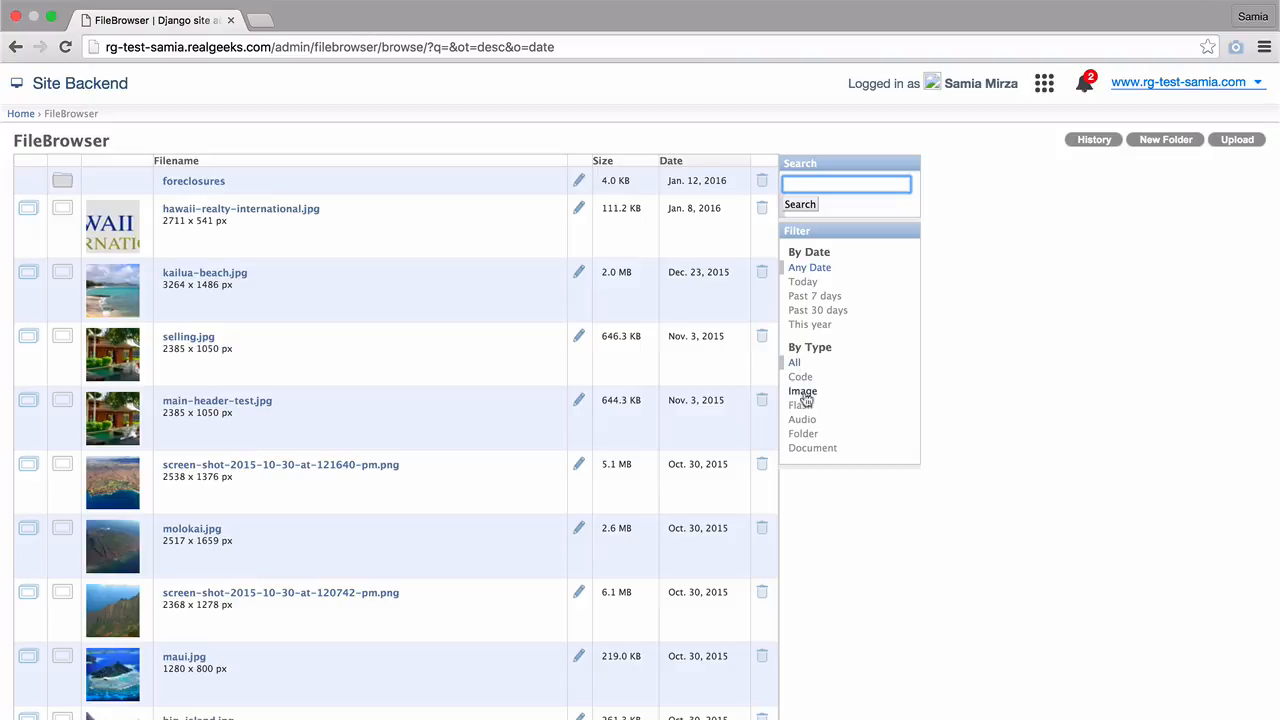
click(804, 432)
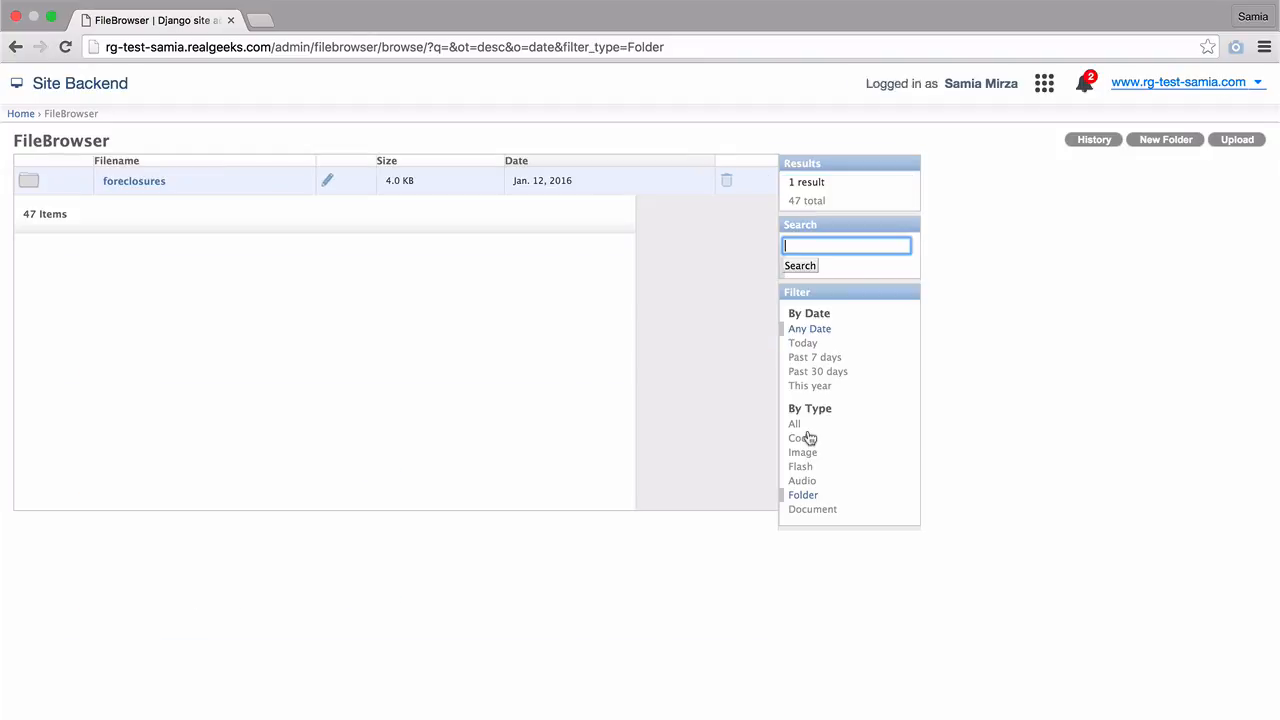
mouse_move(816, 428)
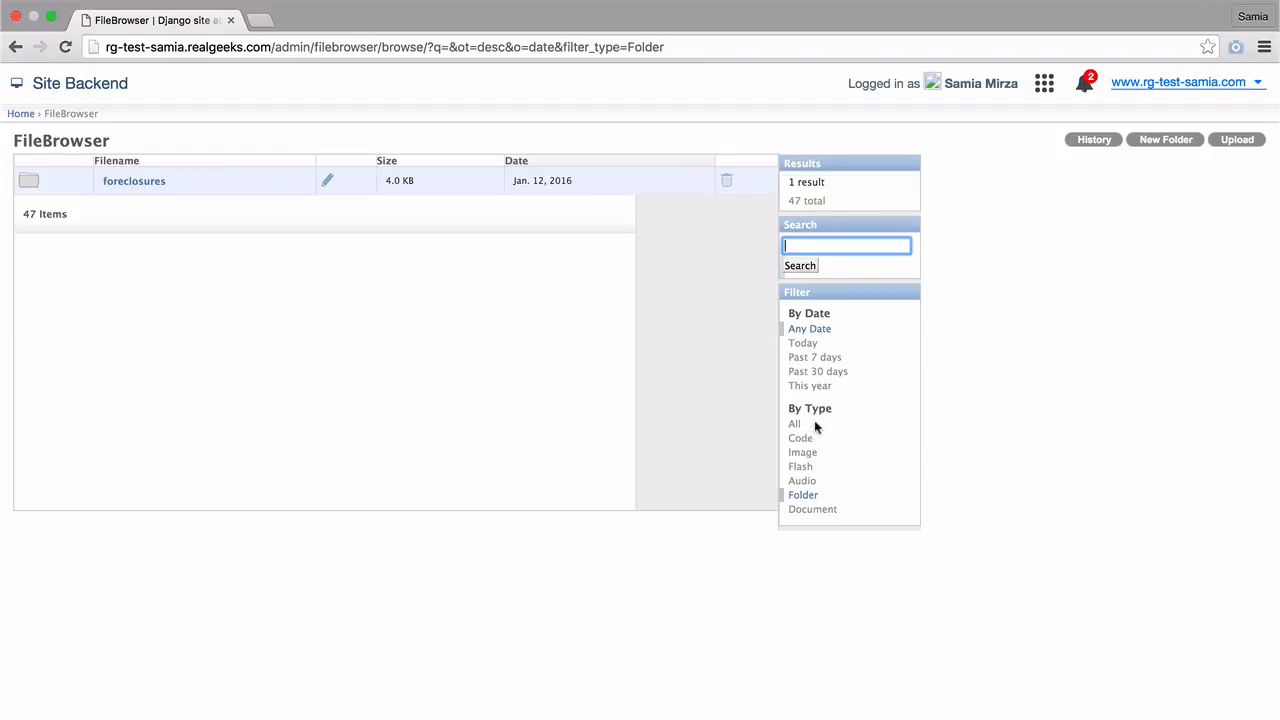
mouse_move(796, 424)
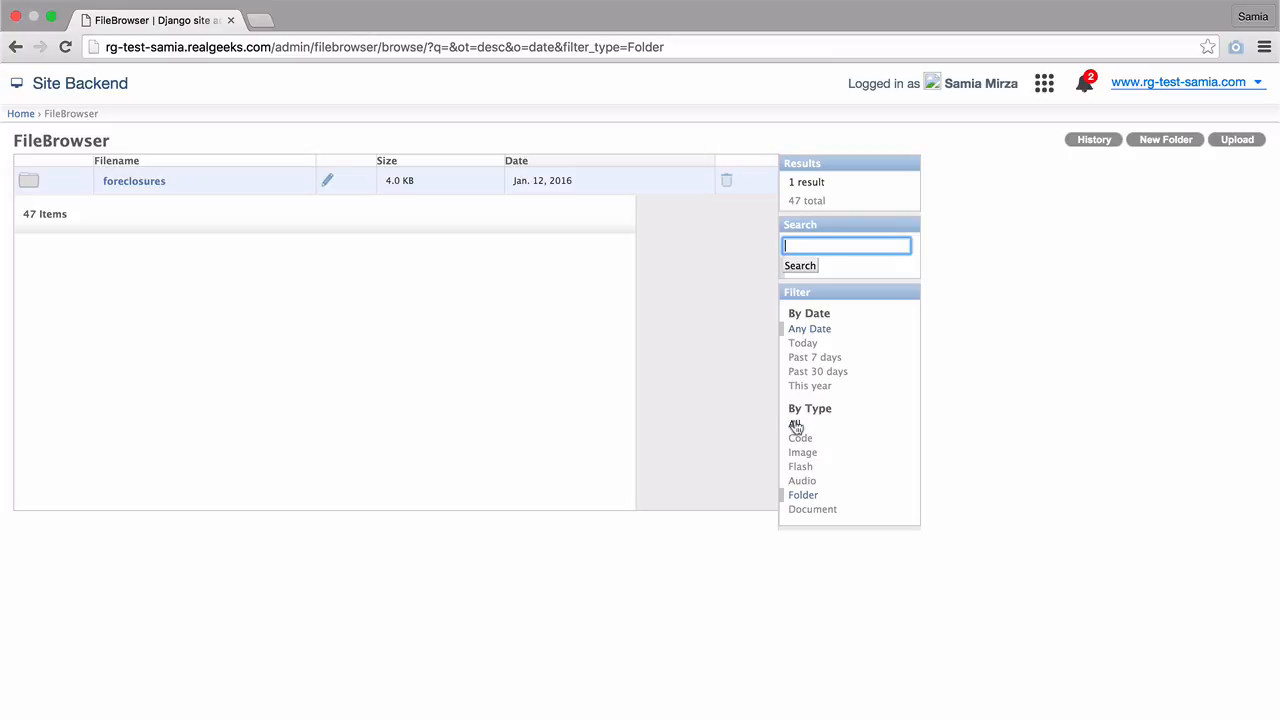
click(728, 180)
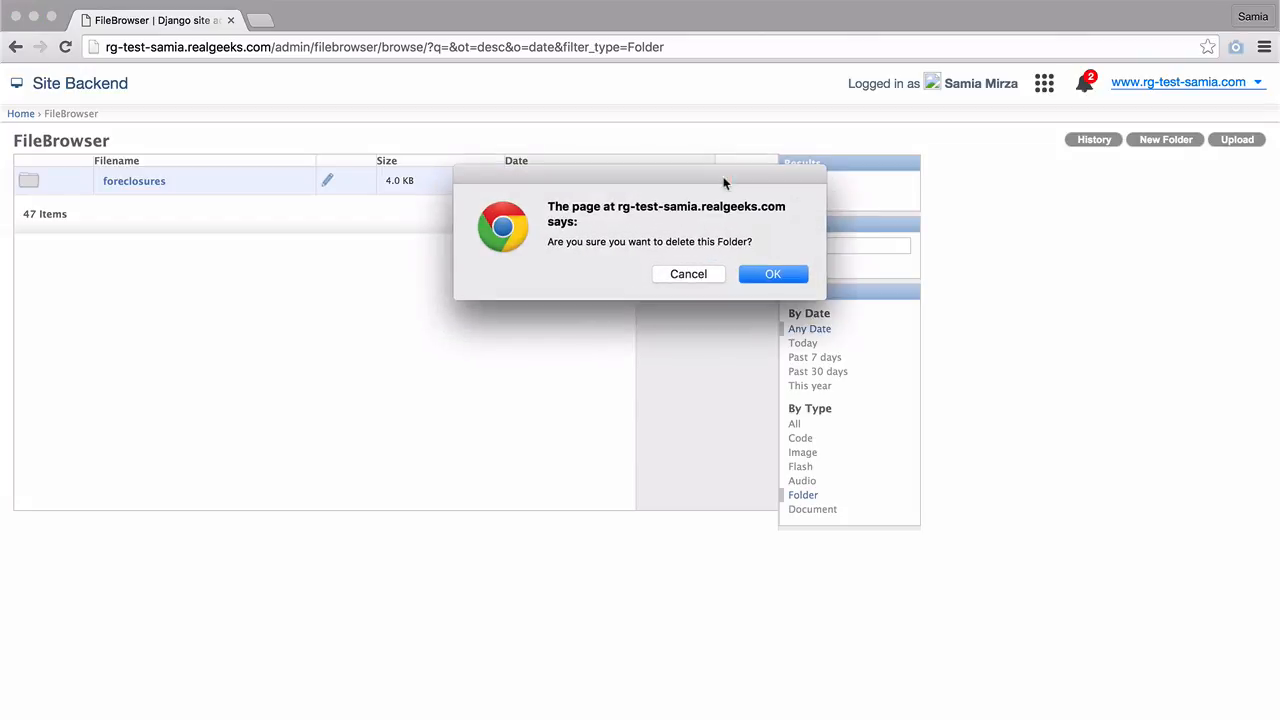
- Confirm deleting the foreclosures folder and show files of every type again
click(772, 272)
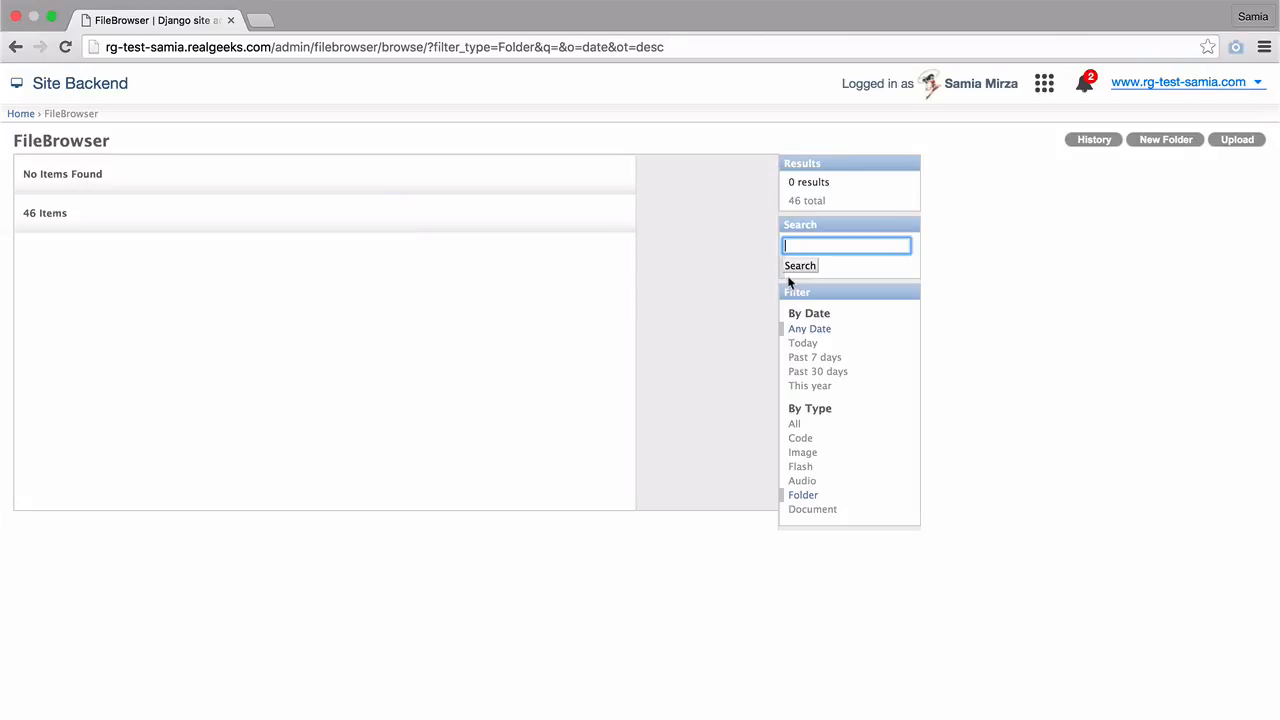
click(792, 424)
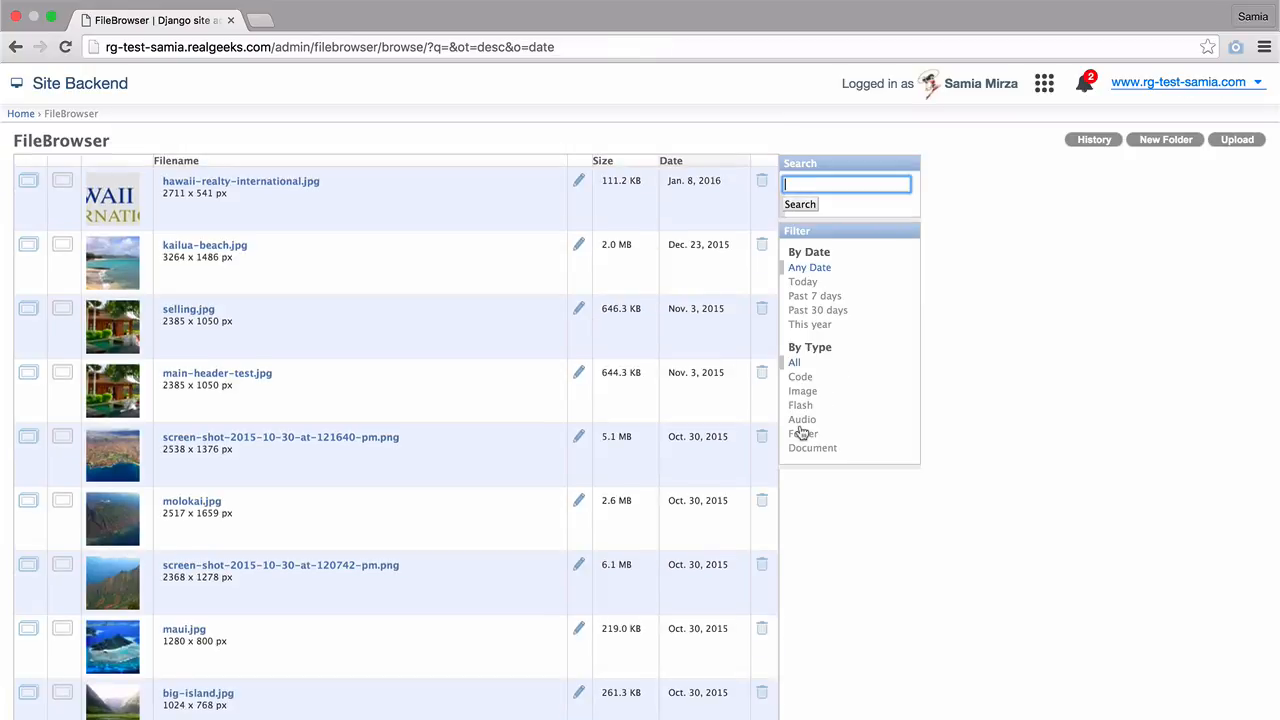
mouse_move(910, 442)
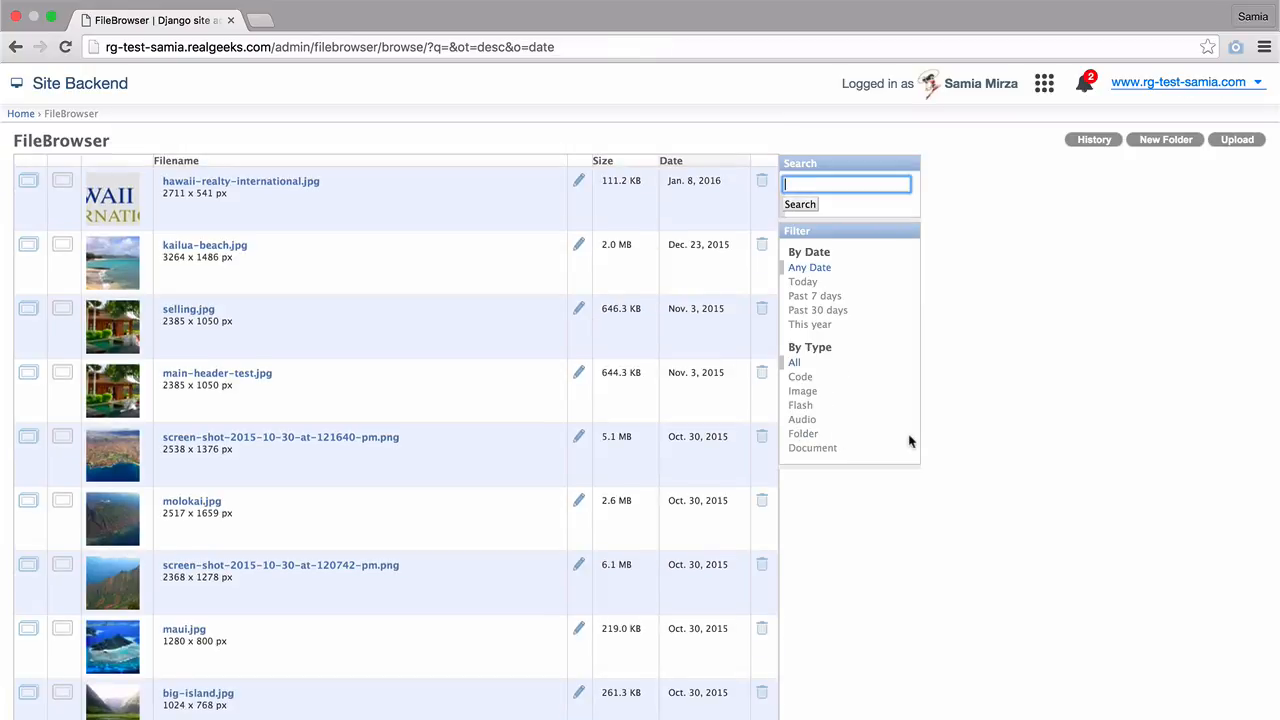
mouse_move(956, 364)
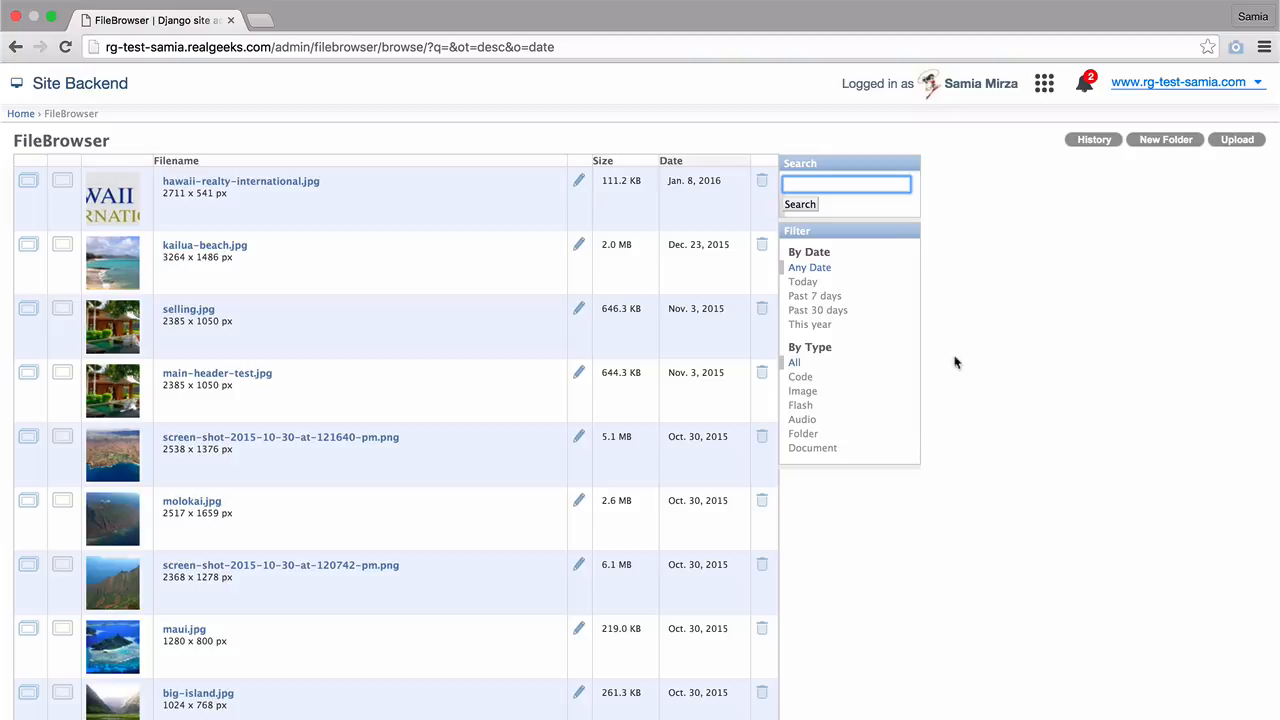
- Queue Diamond Head Home.jpg, Kailua Home.jpg and Lanikai Entryway.jpg from the Desktop for upload
click(1236, 140)
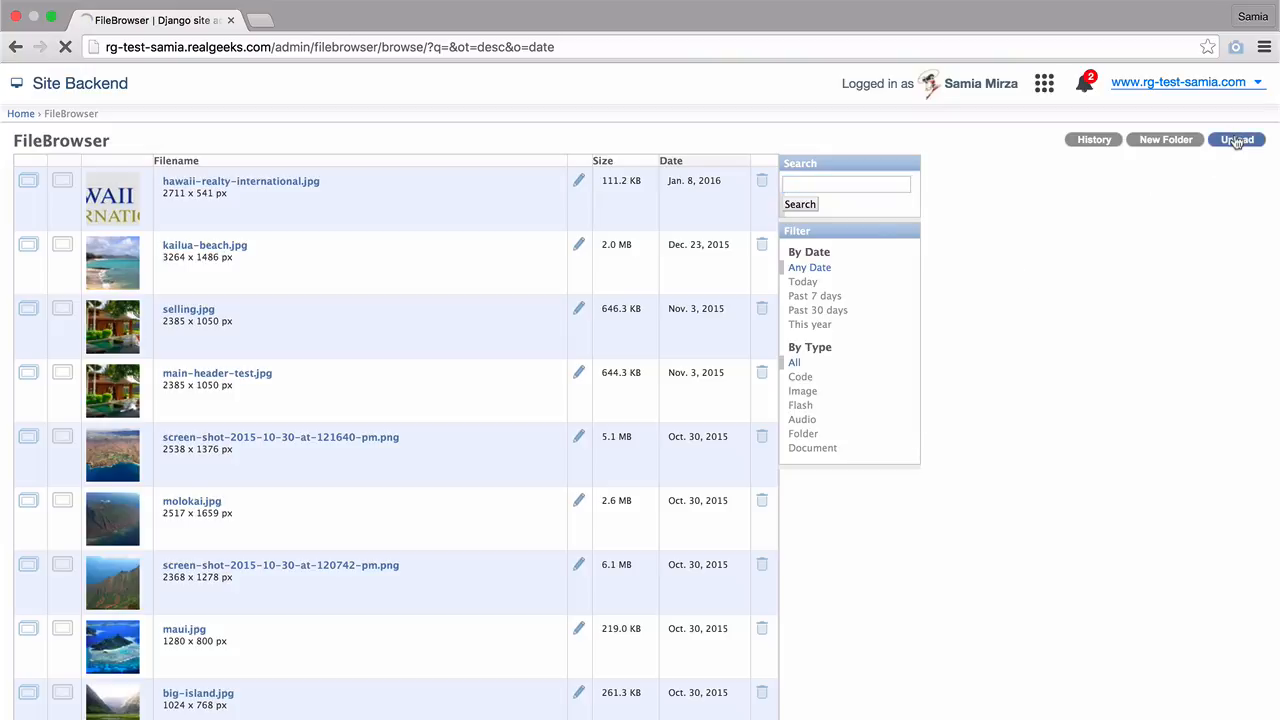
click(1236, 140)
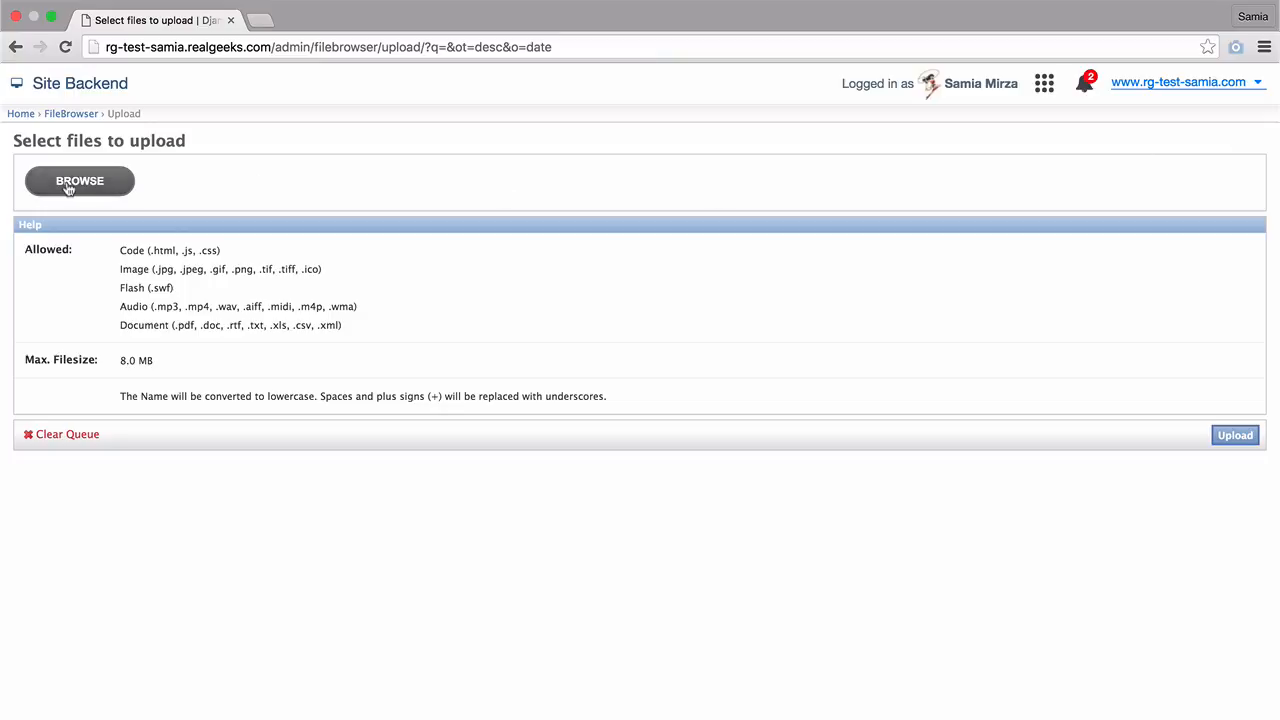
click(80, 180)
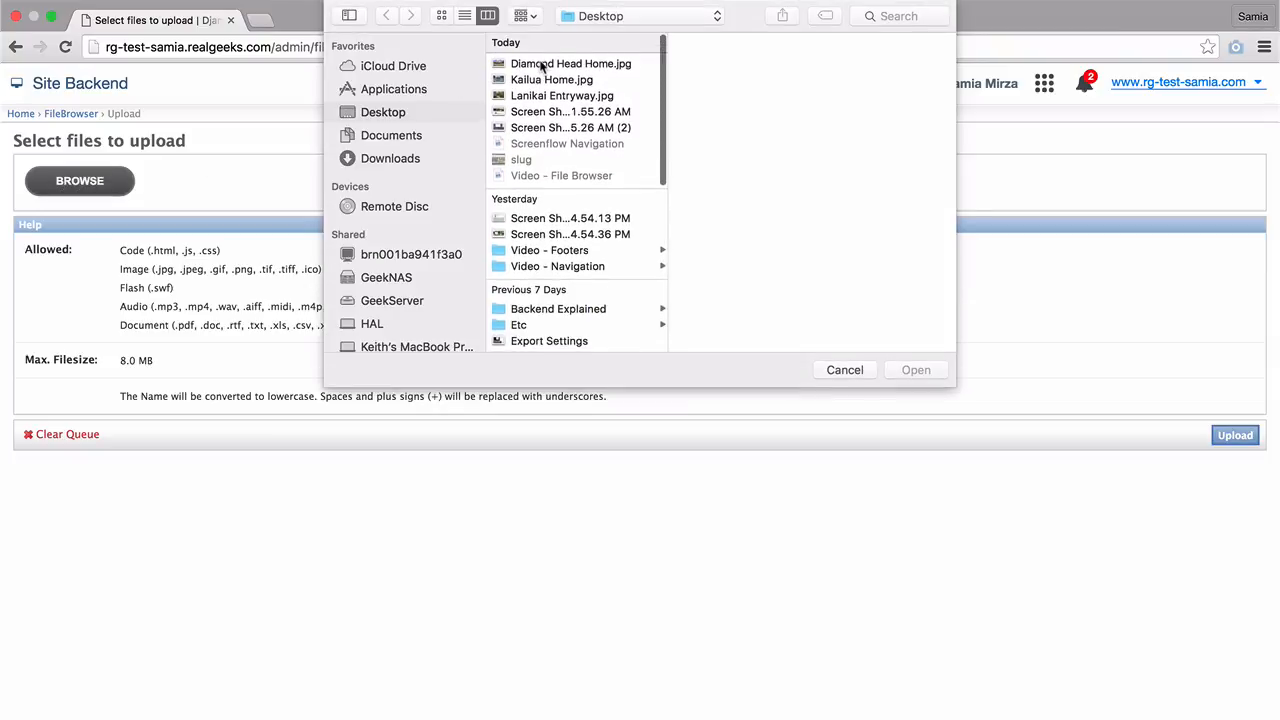
click(552, 80)
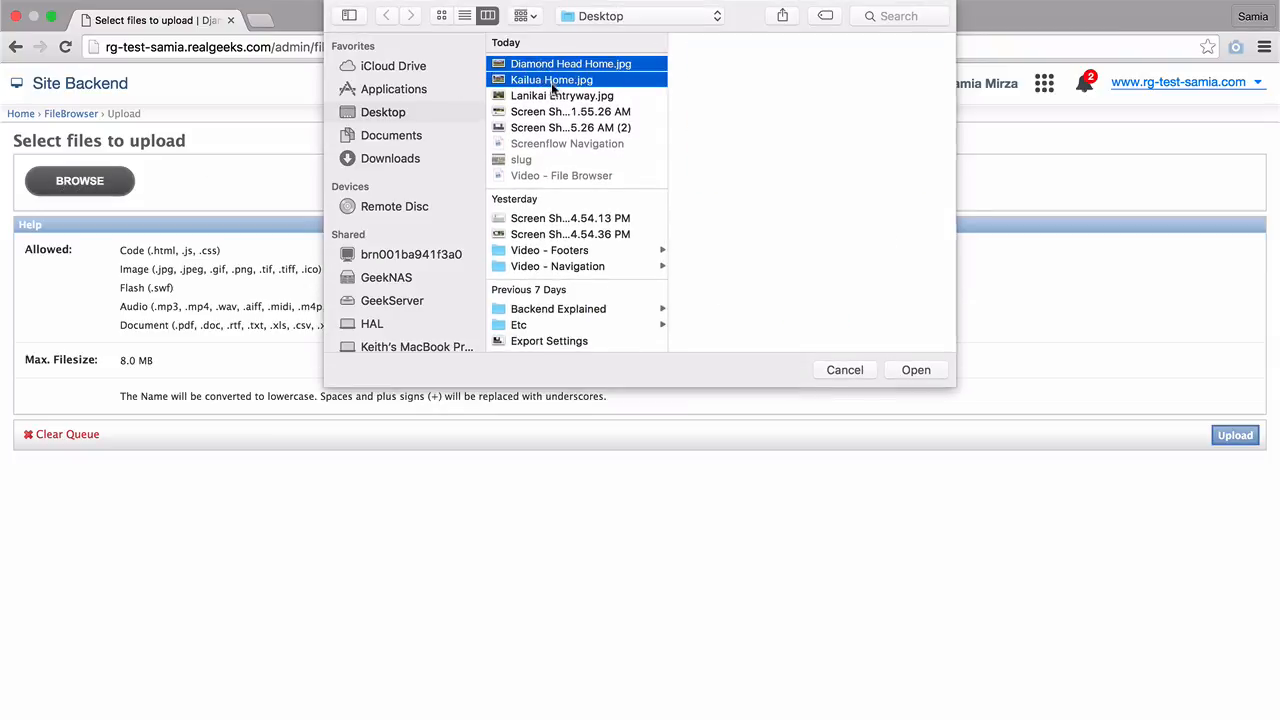
click(562, 96)
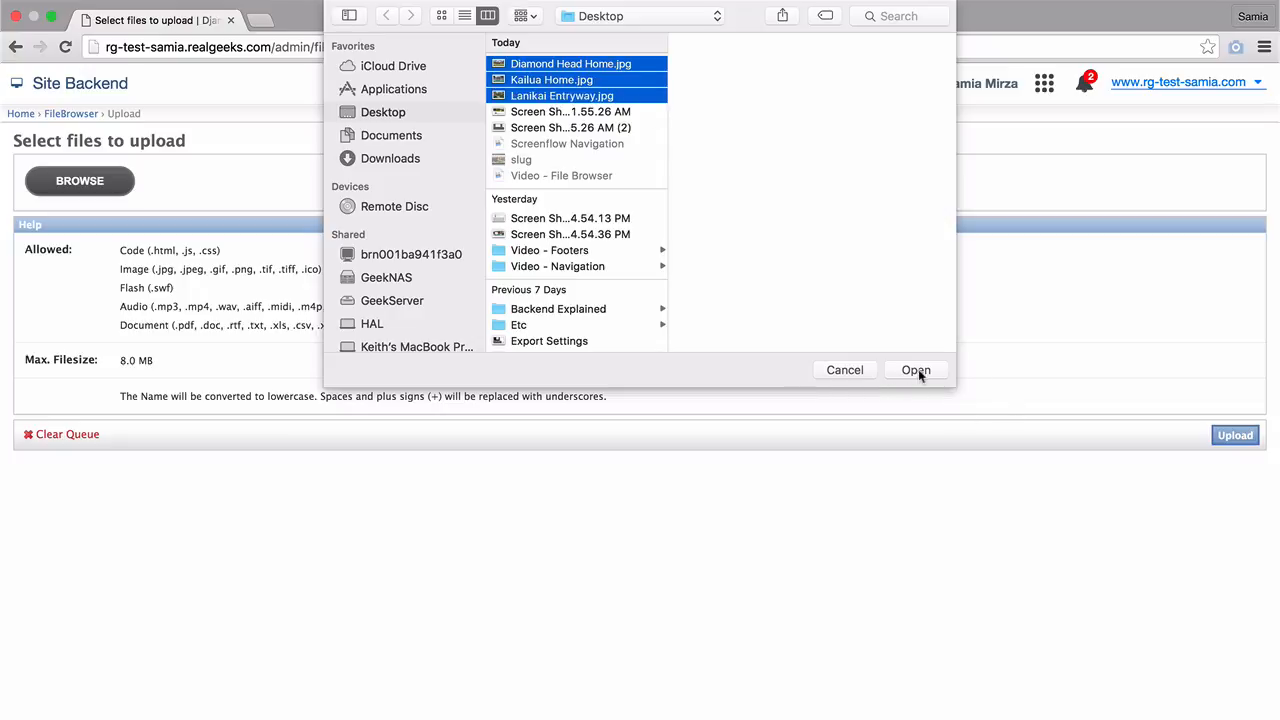
click(916, 370)
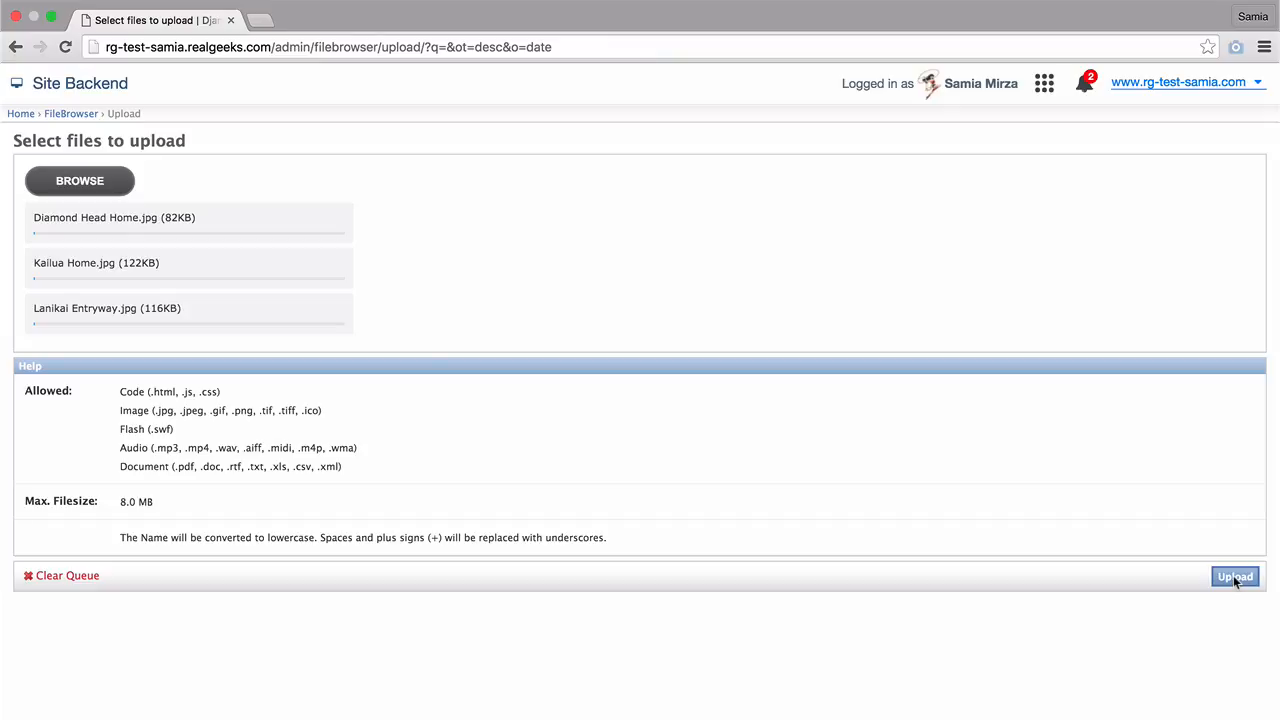
- Upload the three queued images, leaving the queue empty
click(1234, 576)
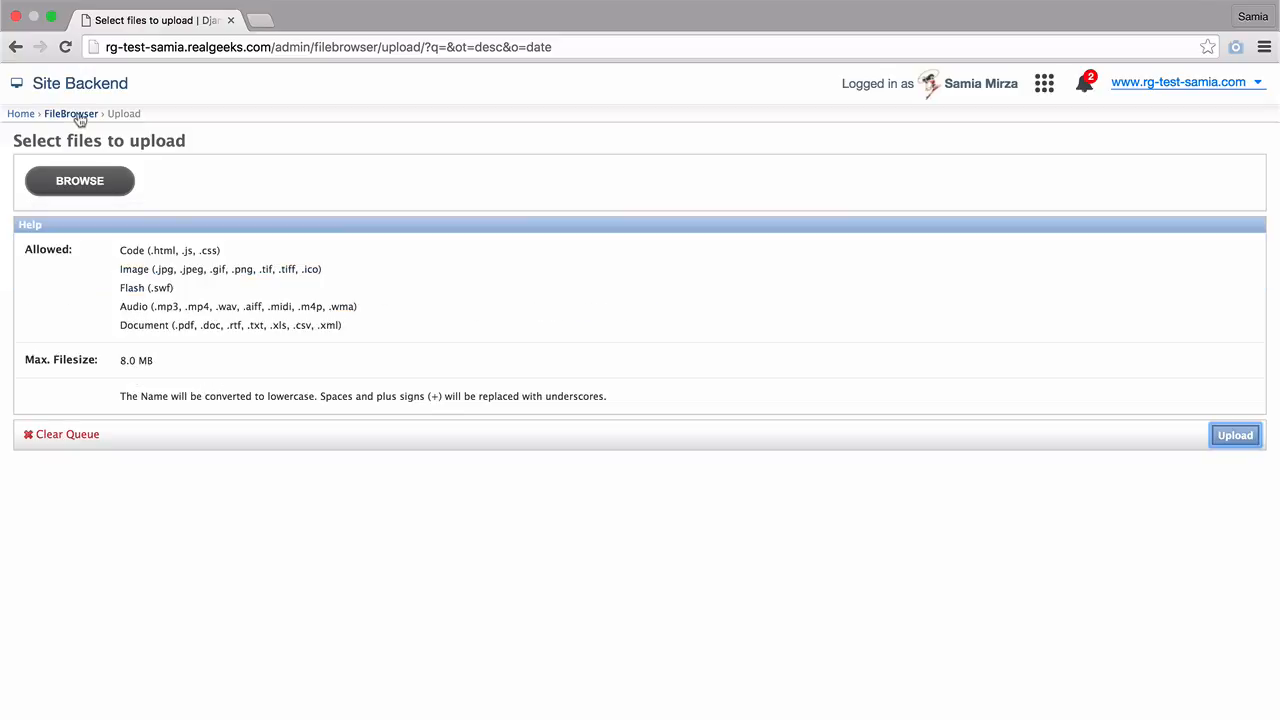
- Return to the file listing showing the uploaded images, then go back to site administration
click(1236, 434)
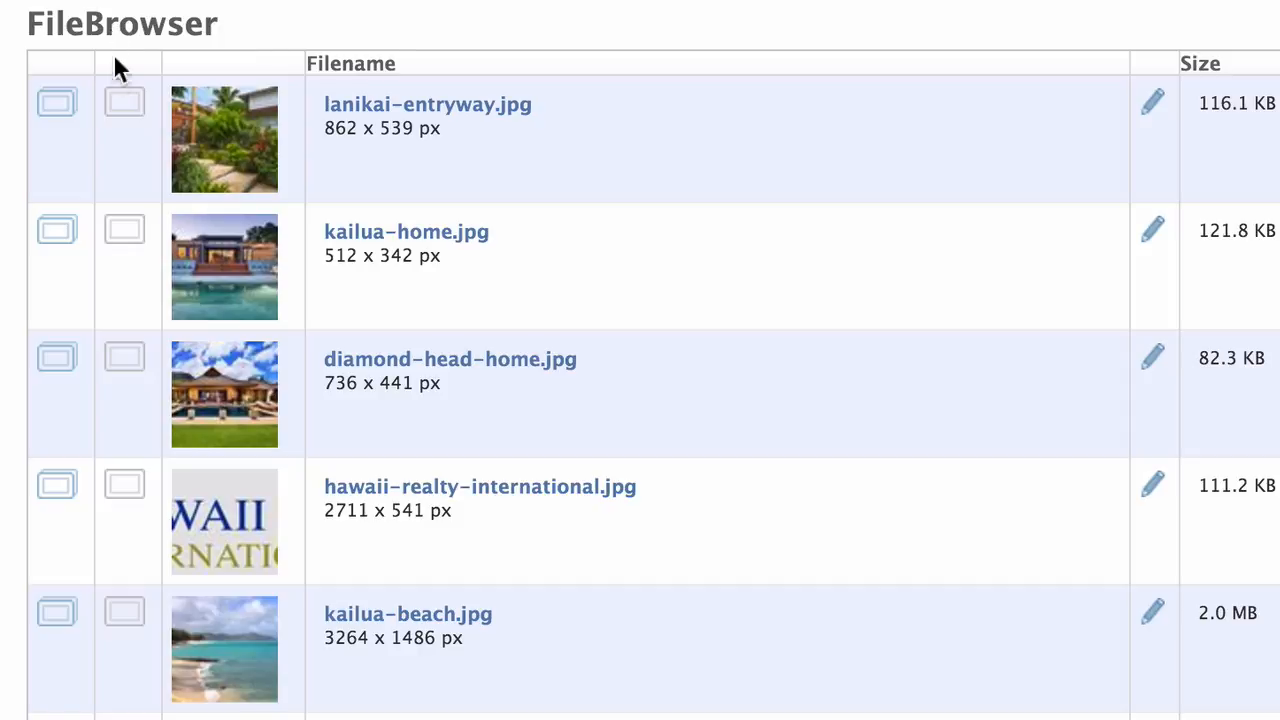
mouse_move(382, 164)
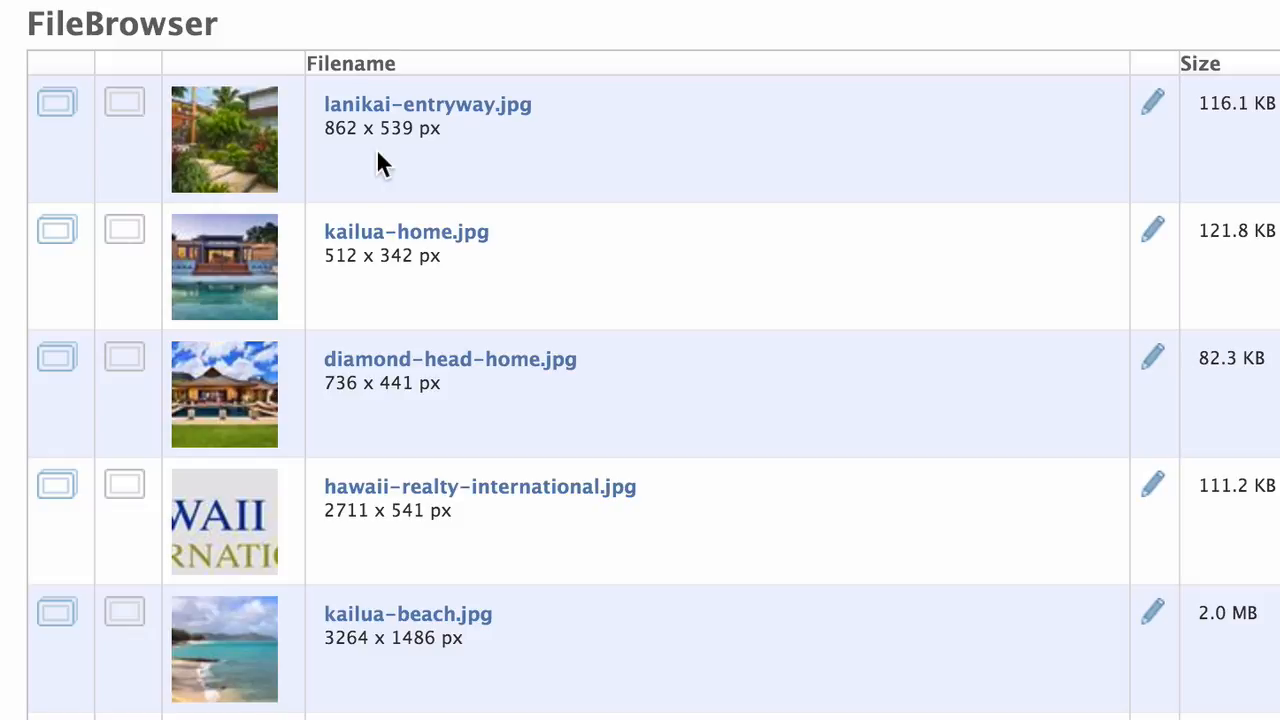
mouse_move(452, 164)
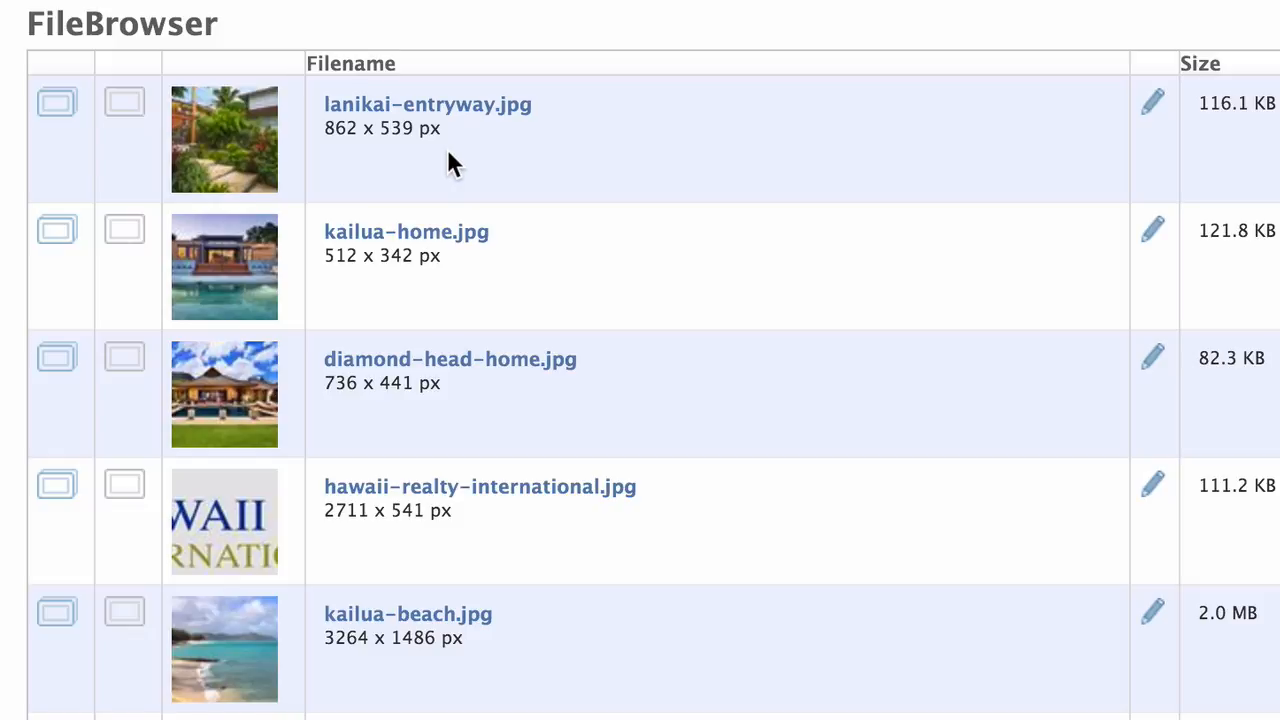
mouse_move(56, 102)
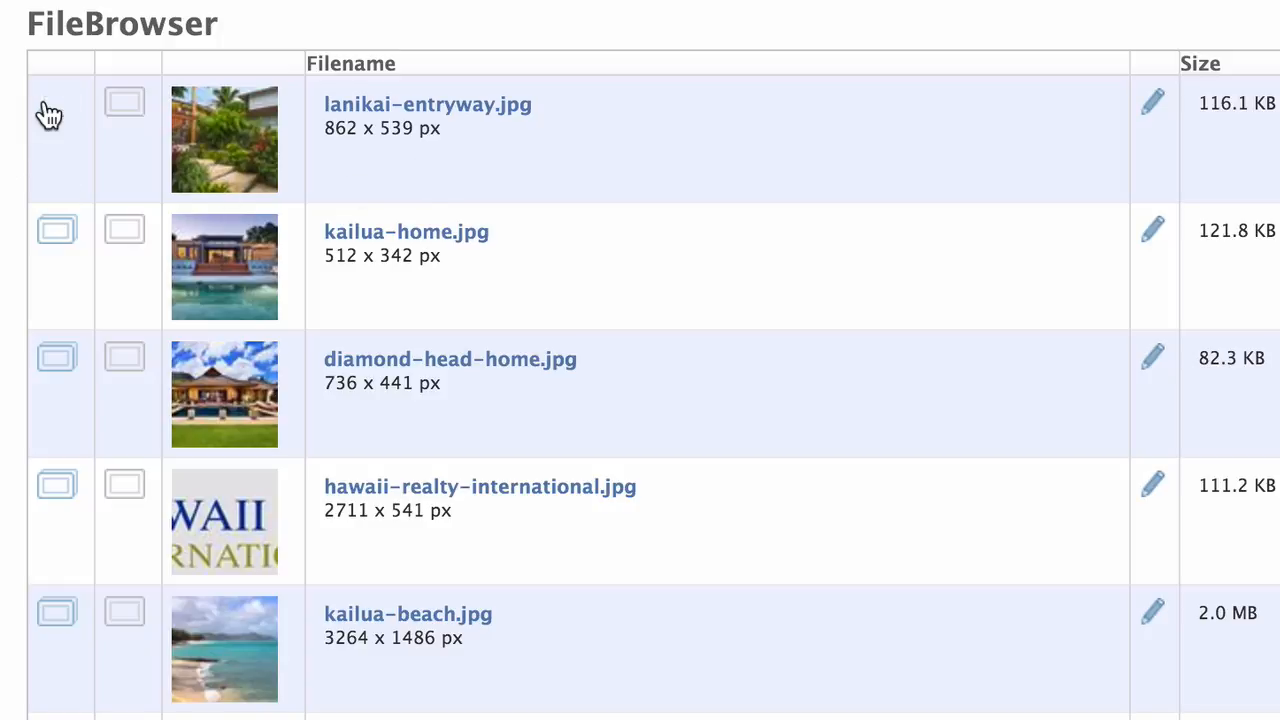
click(56, 102)
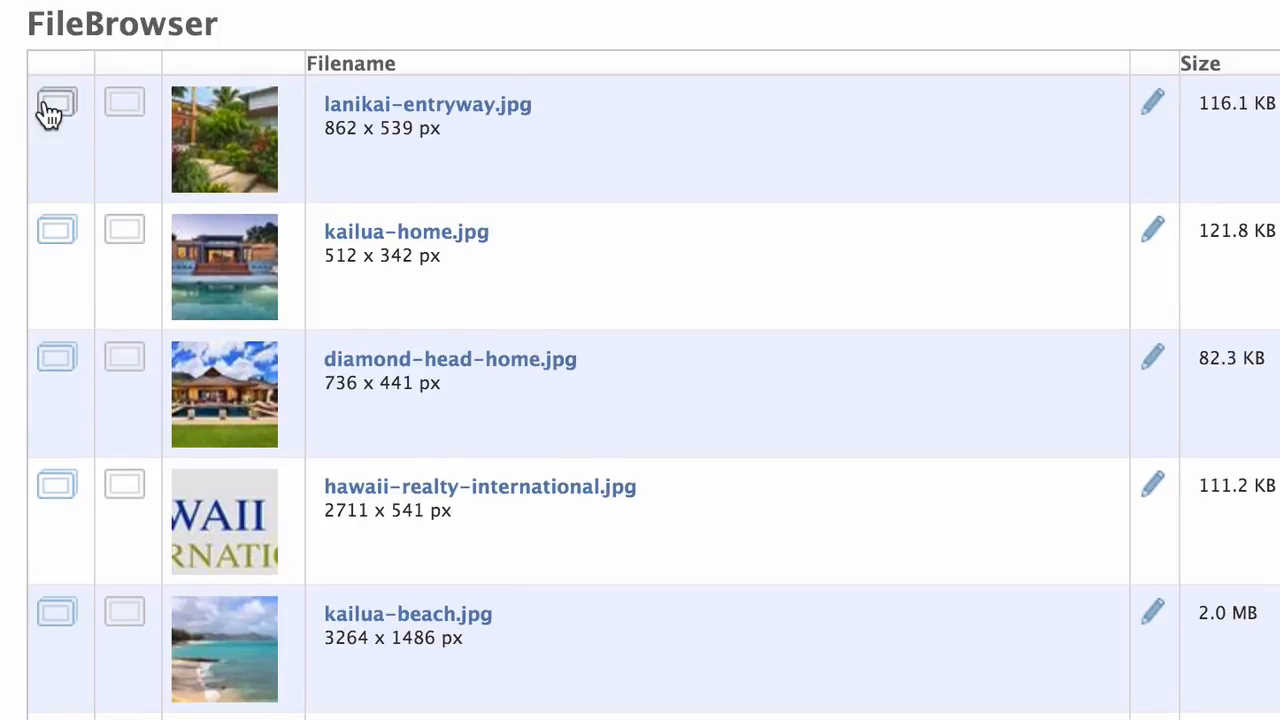
click(428, 104)
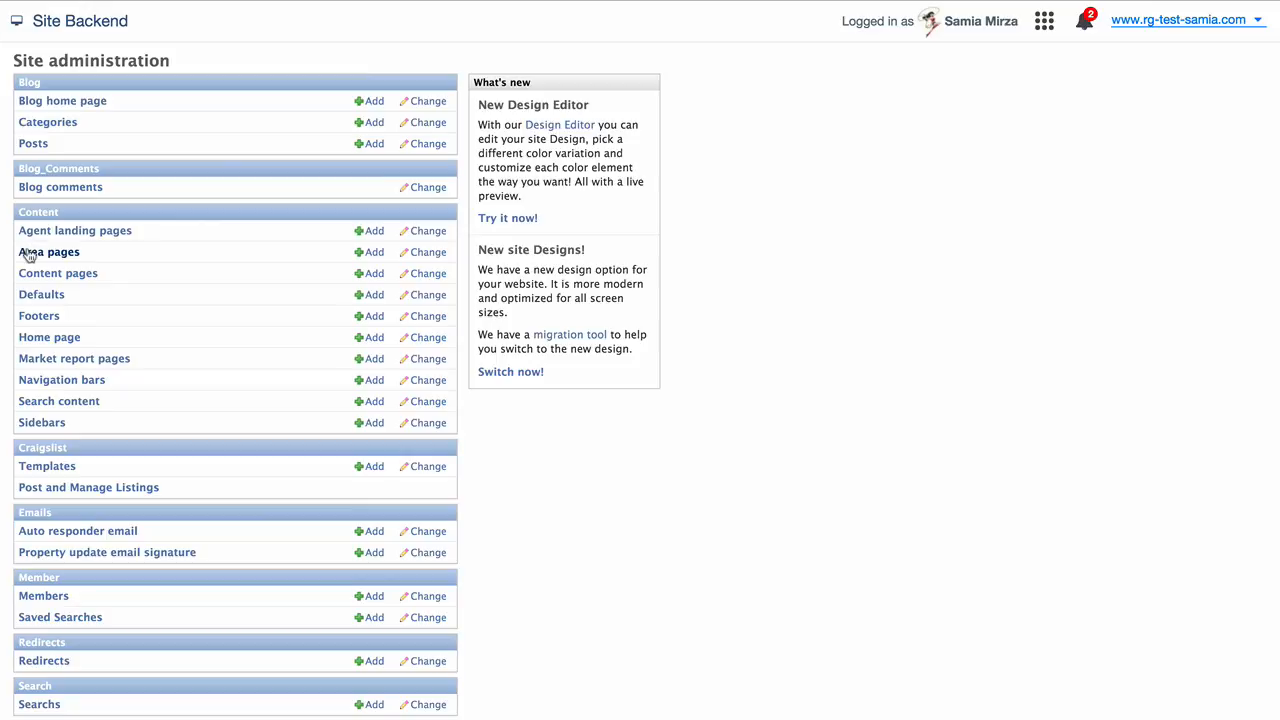
- Open the kailua area page from Content > Area pages and scroll to its Content editor
click(48, 252)
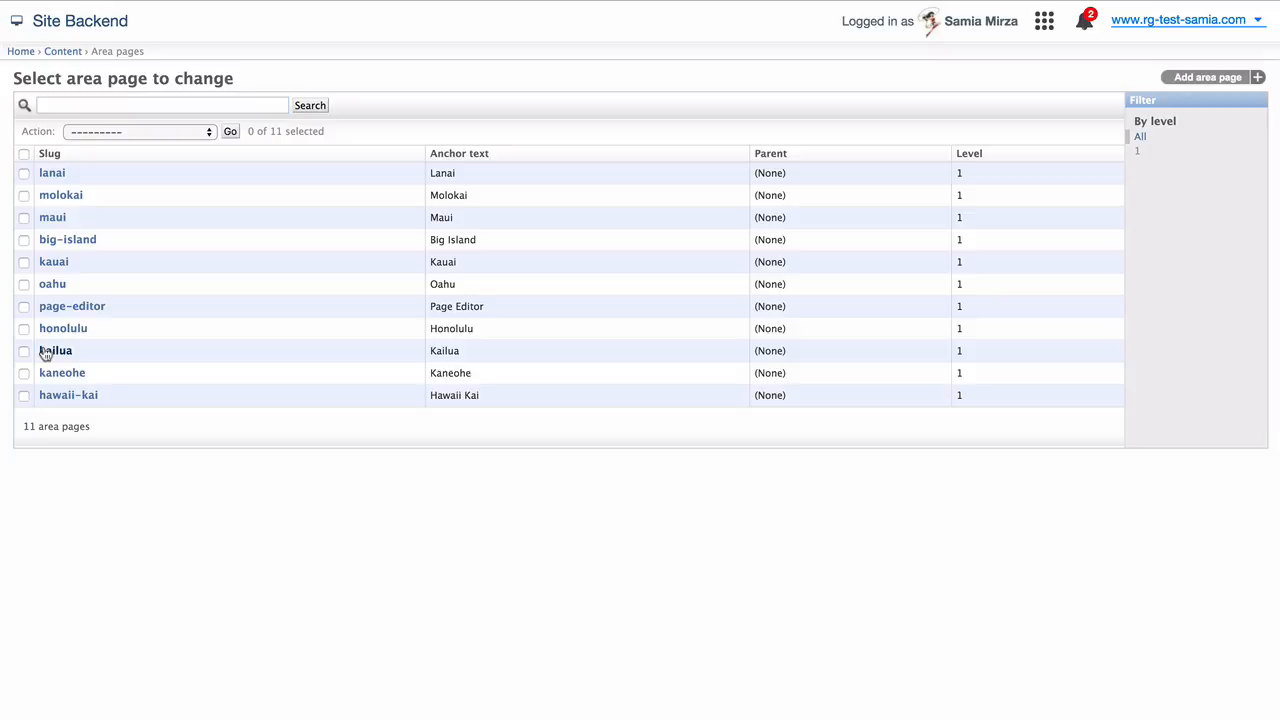
click(56, 350)
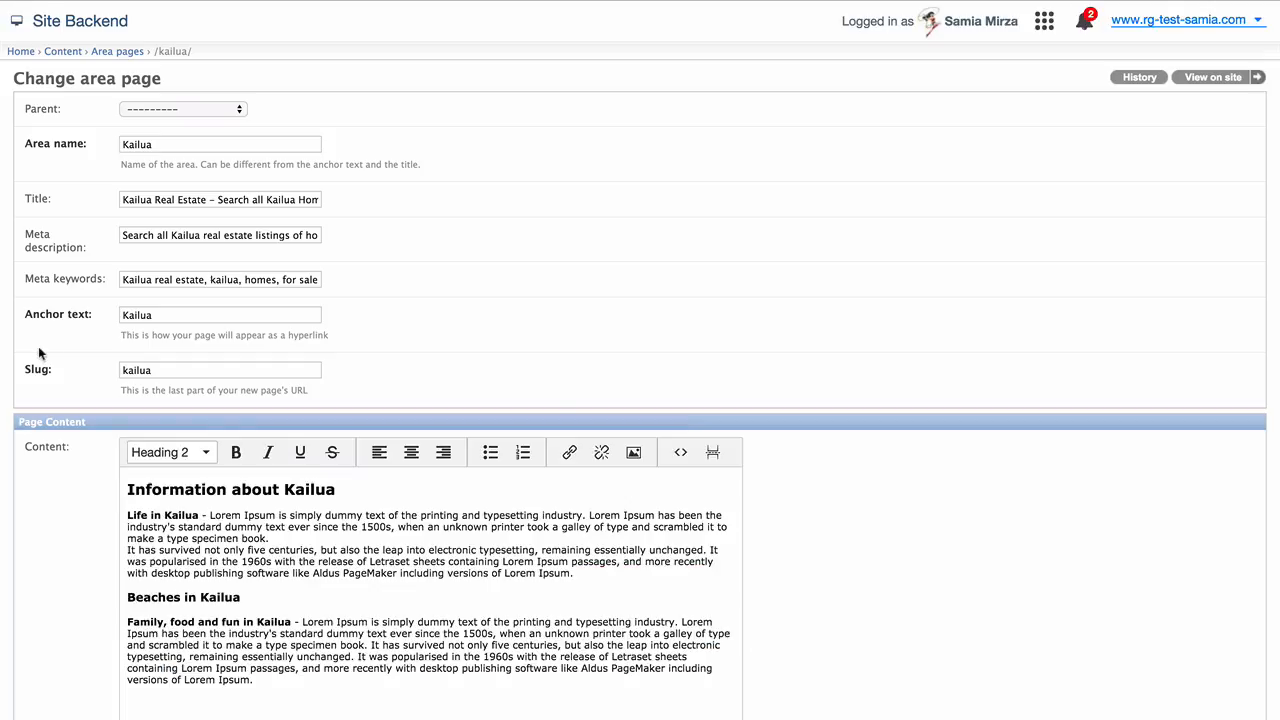
scroll(down, 3)
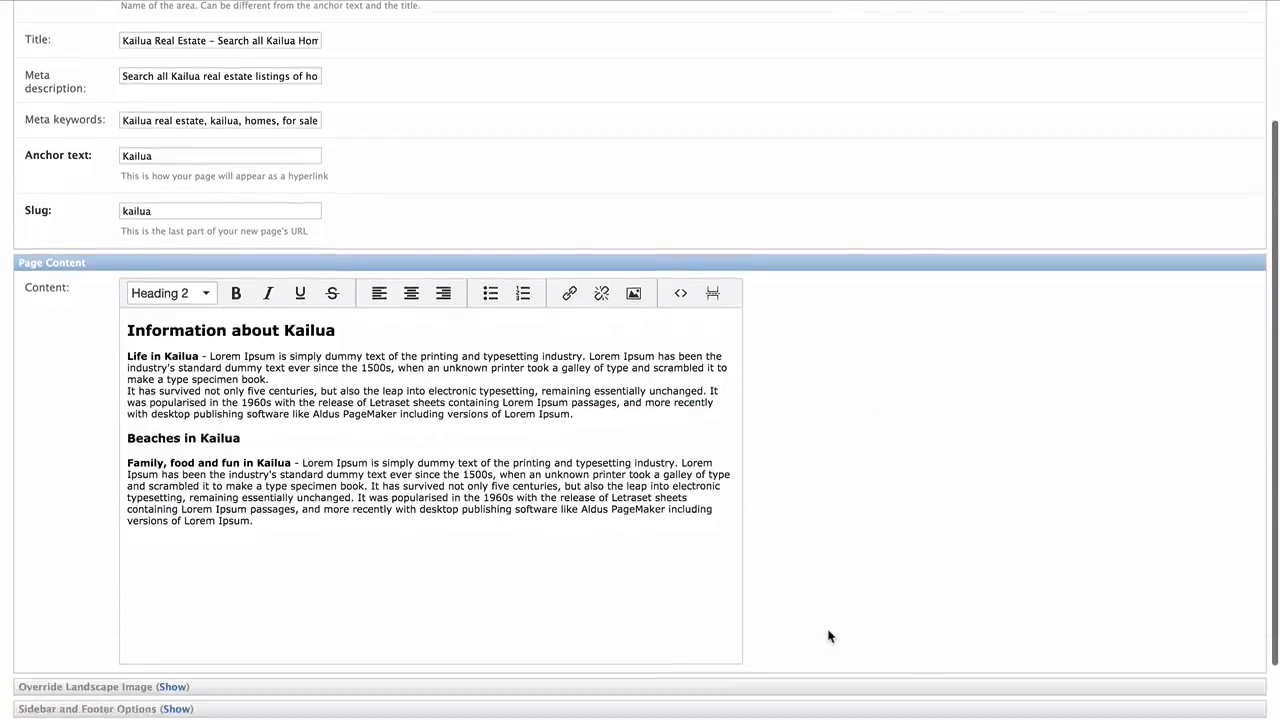
scroll(down, 3)
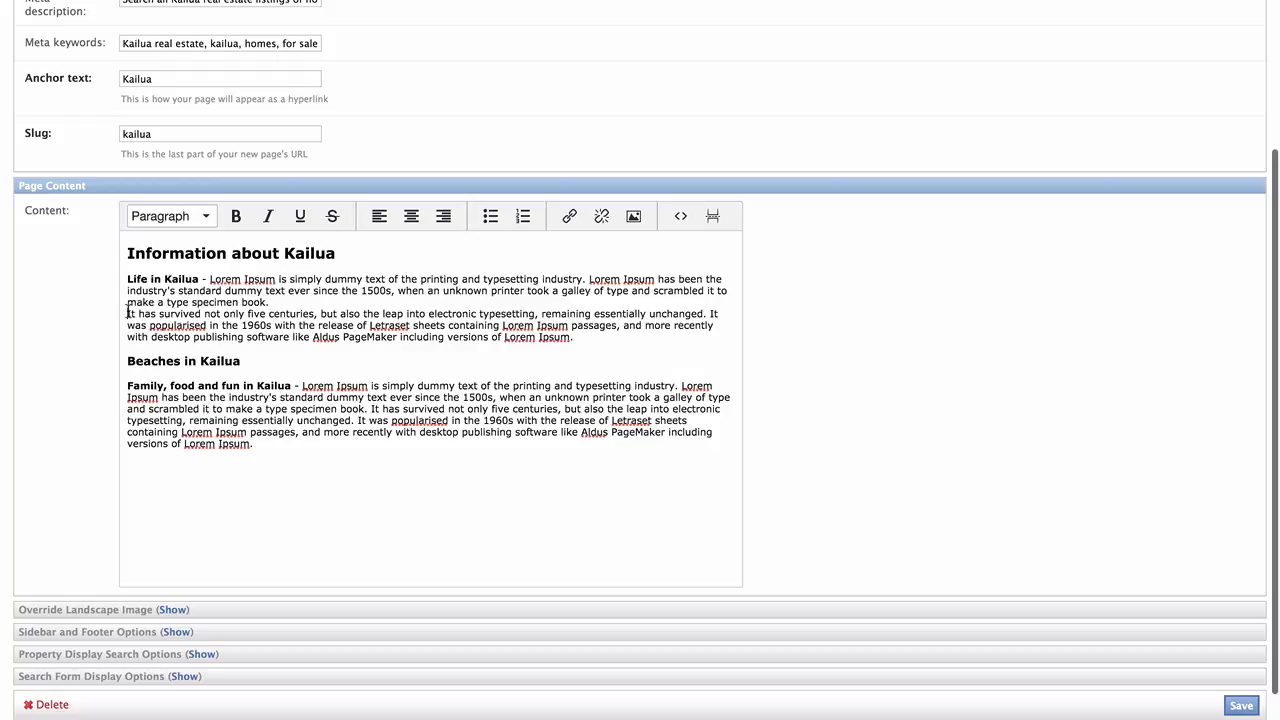
mouse_move(634, 216)
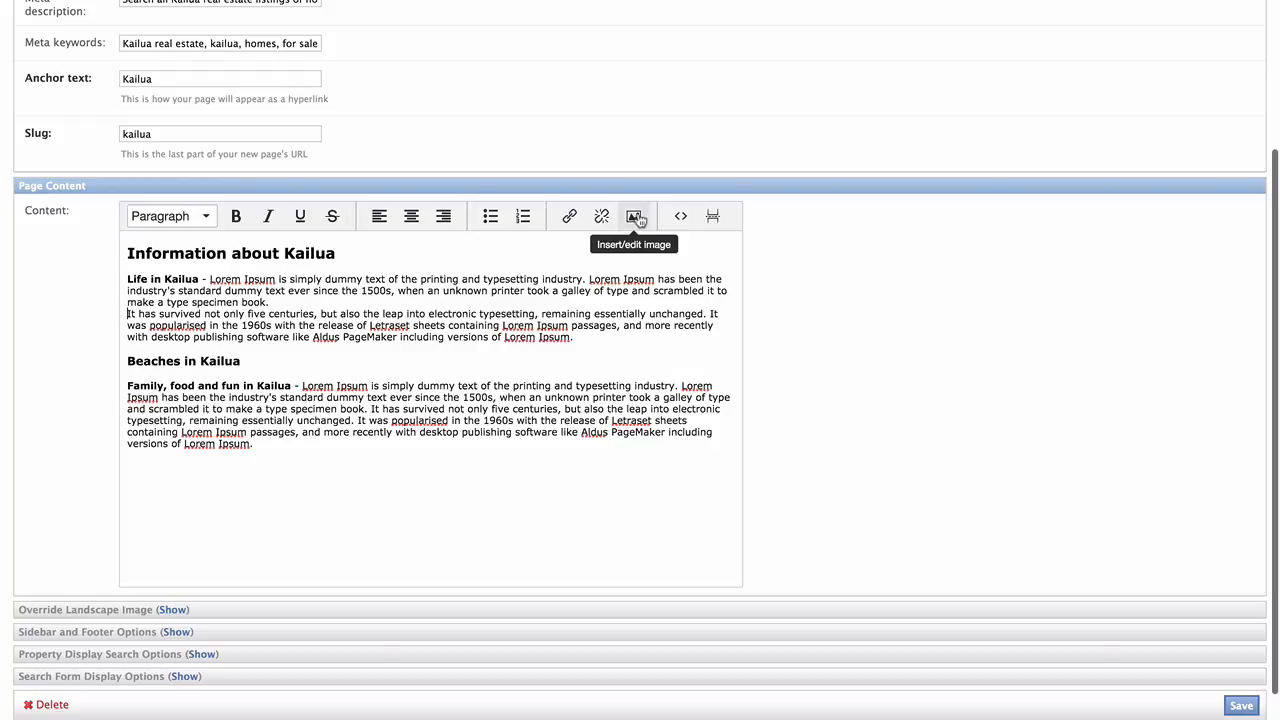
- Insert an image and browse to kailua-home.jpg's Medium (300px) version as its source
click(636, 216)
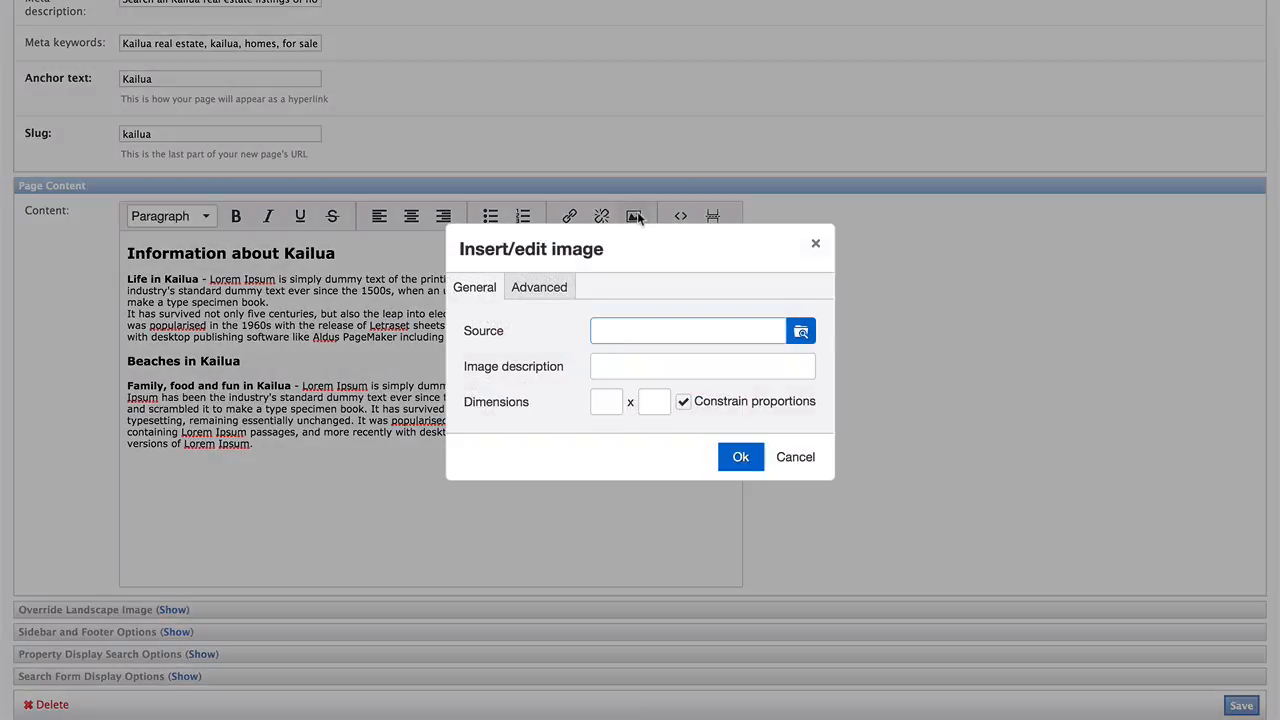
click(800, 332)
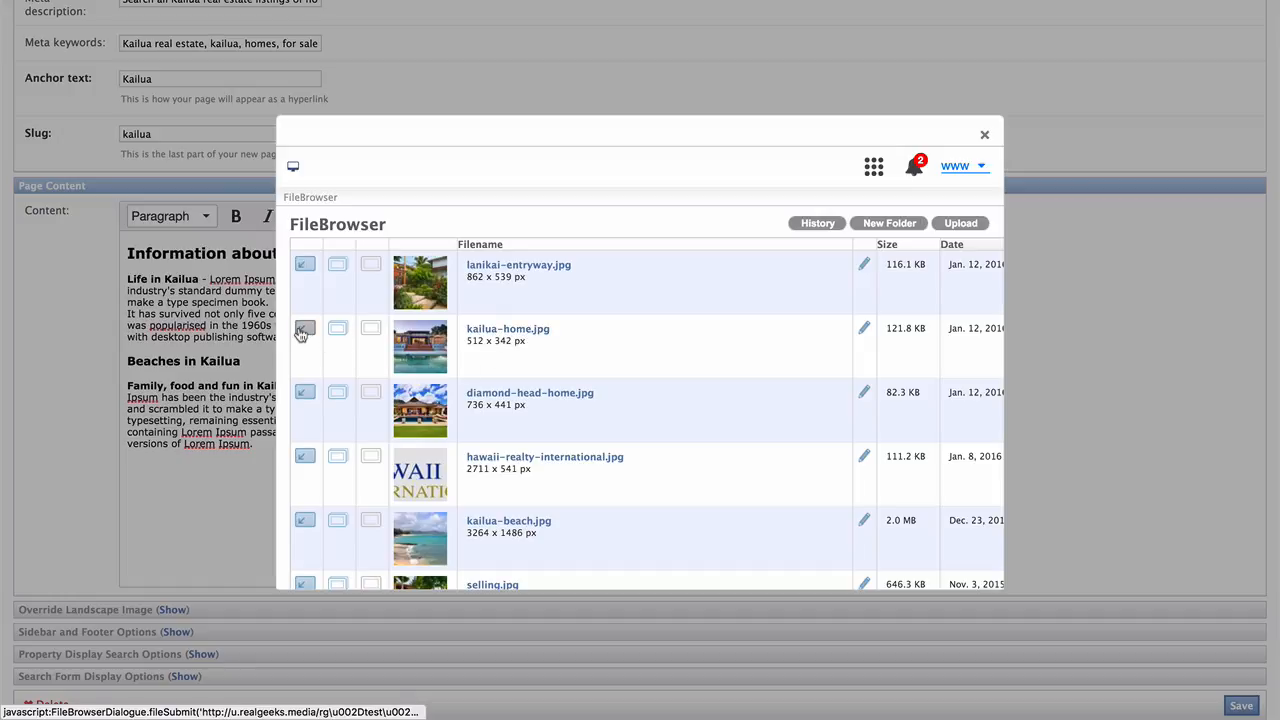
mouse_move(304, 328)
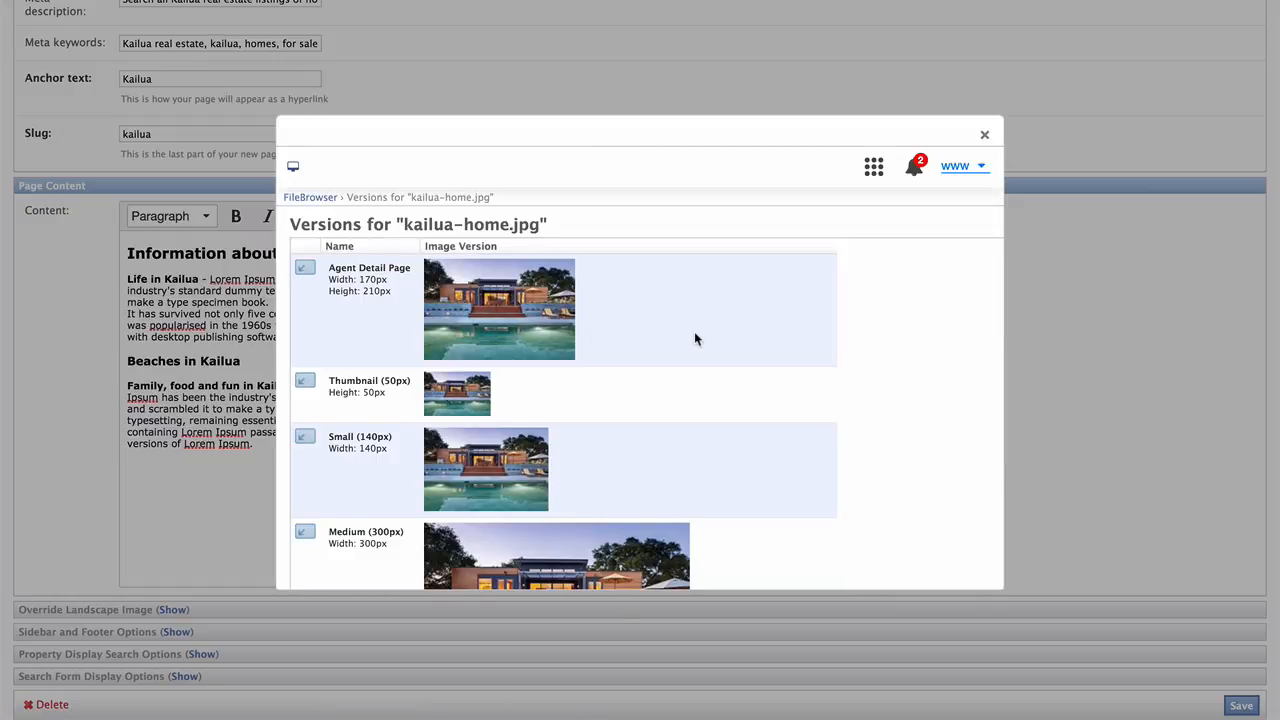
scroll(down, 3)
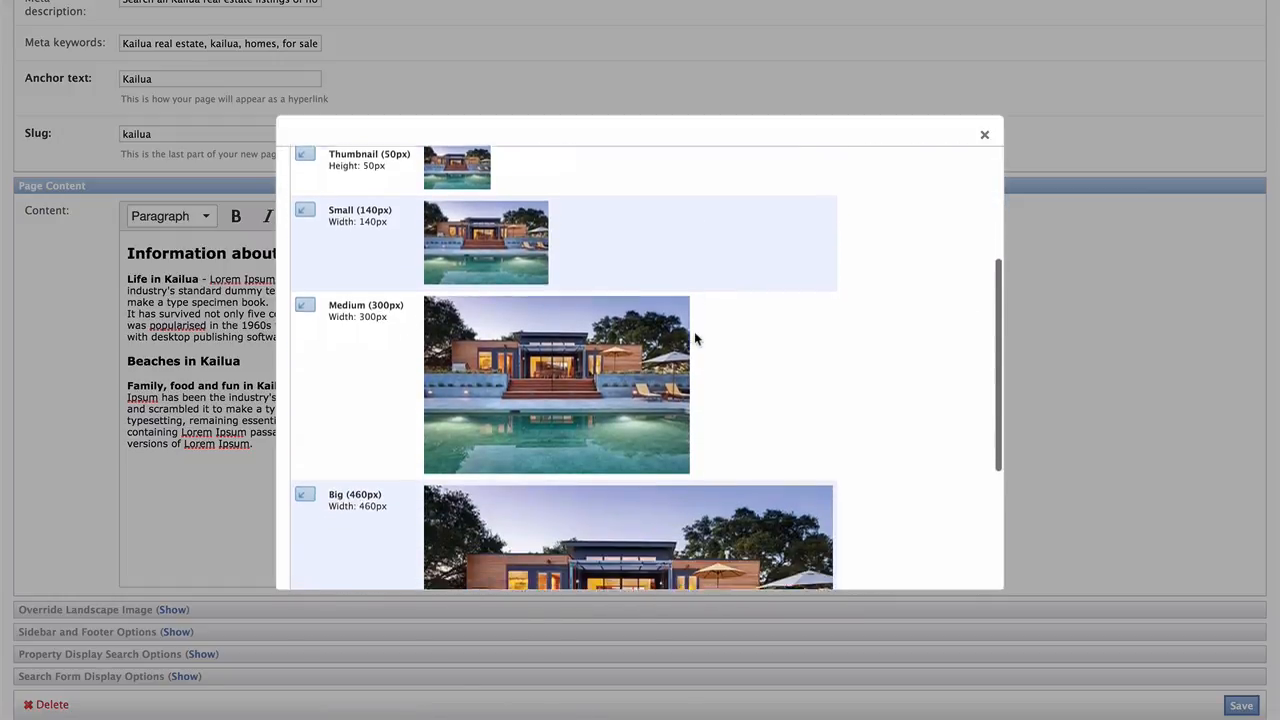
scroll(down, 3)
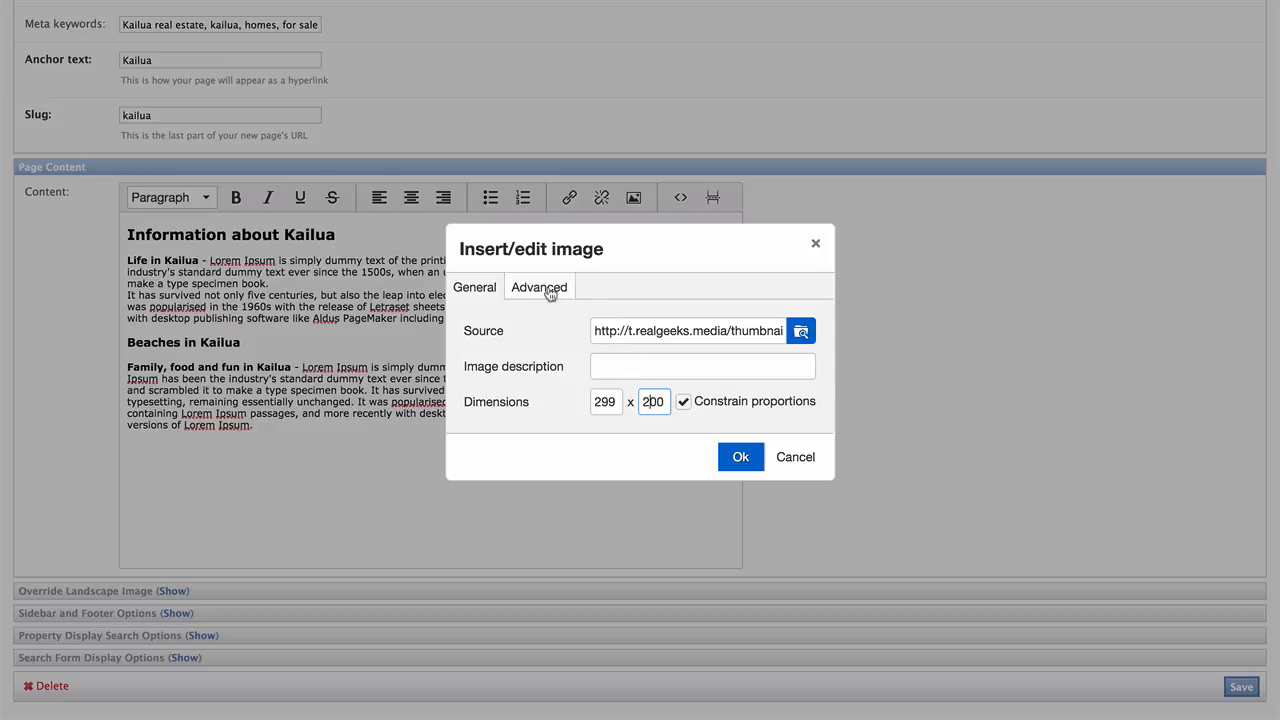
- Give the image 10 px vertical and horizontal space, insert it, and align it left
click(540, 288)
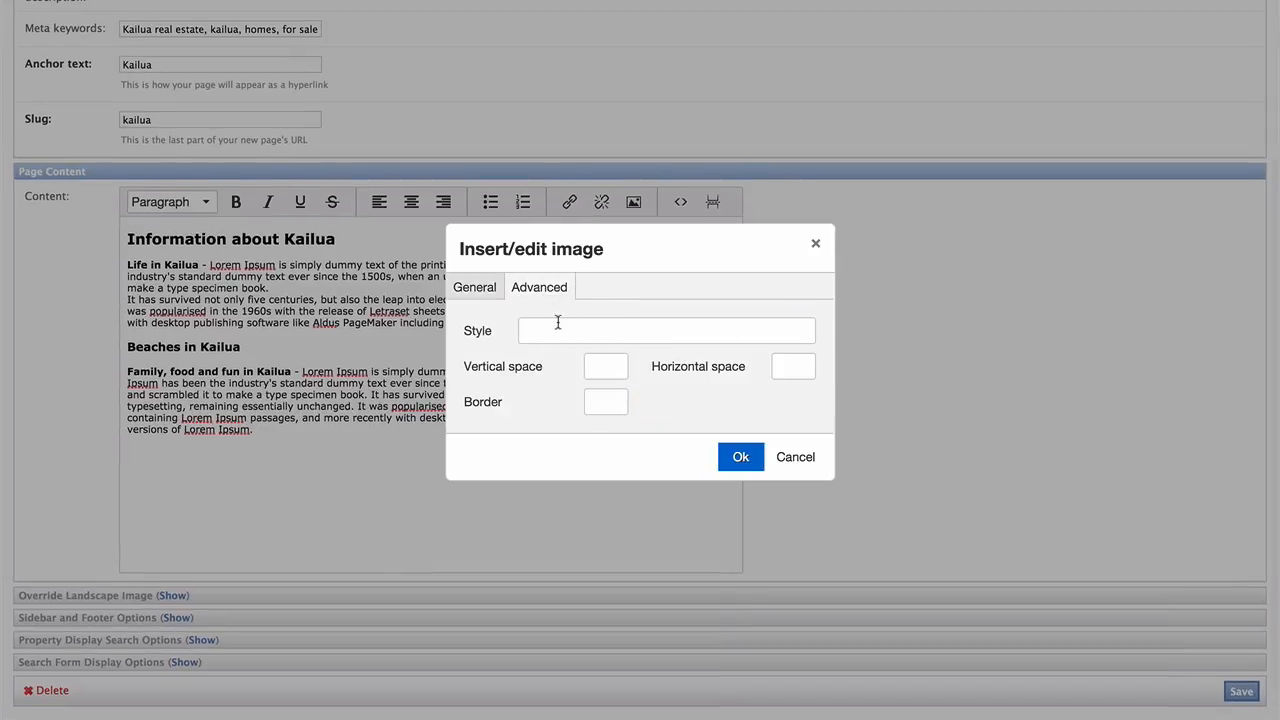
text(10)
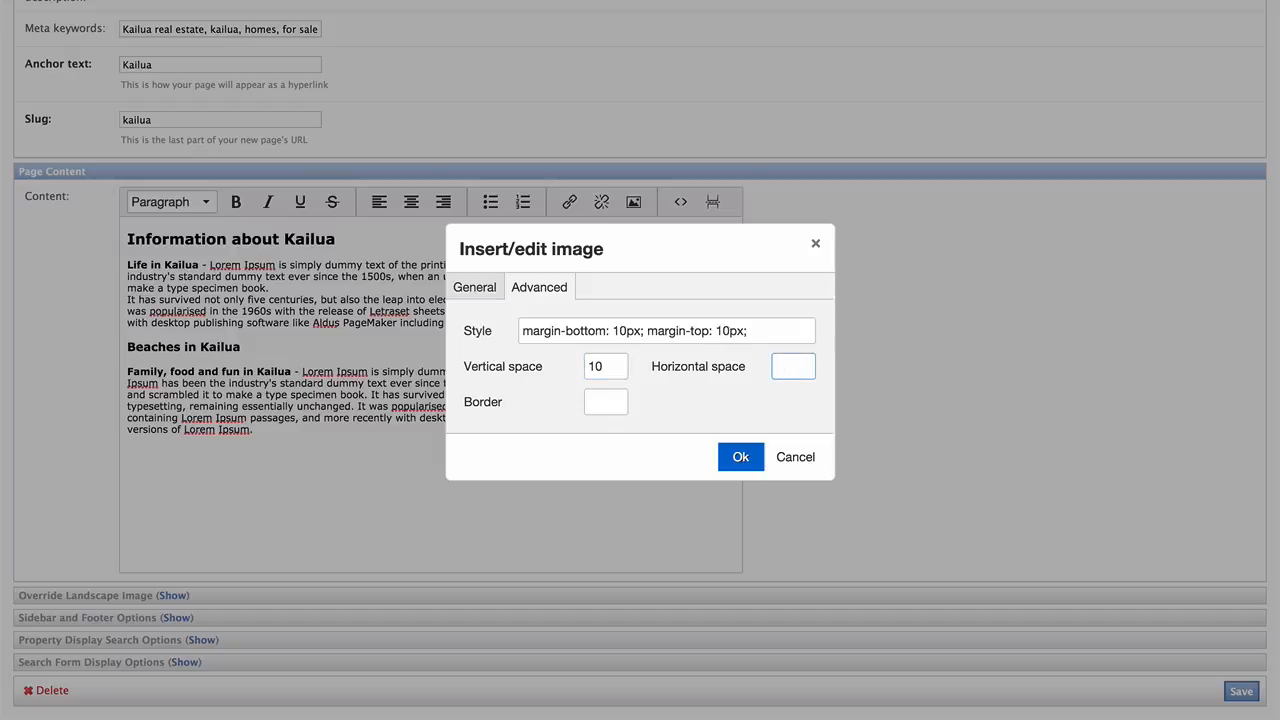
text(10)
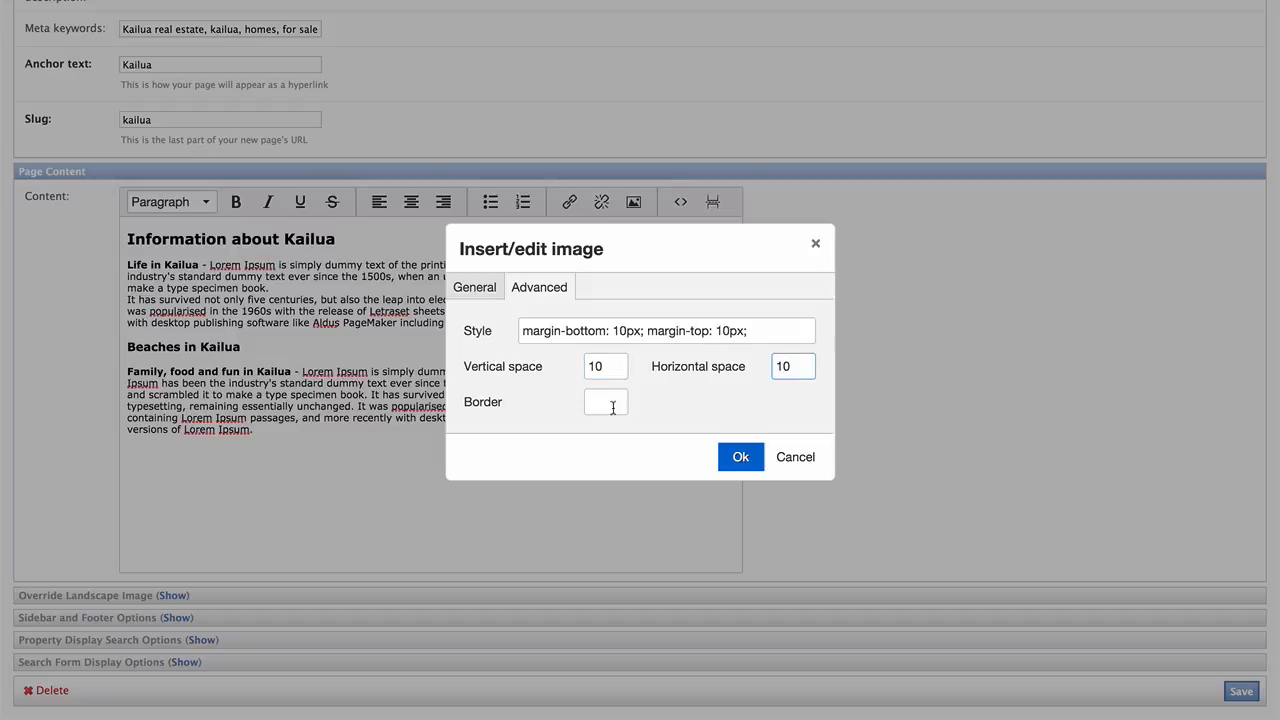
click(740, 456)
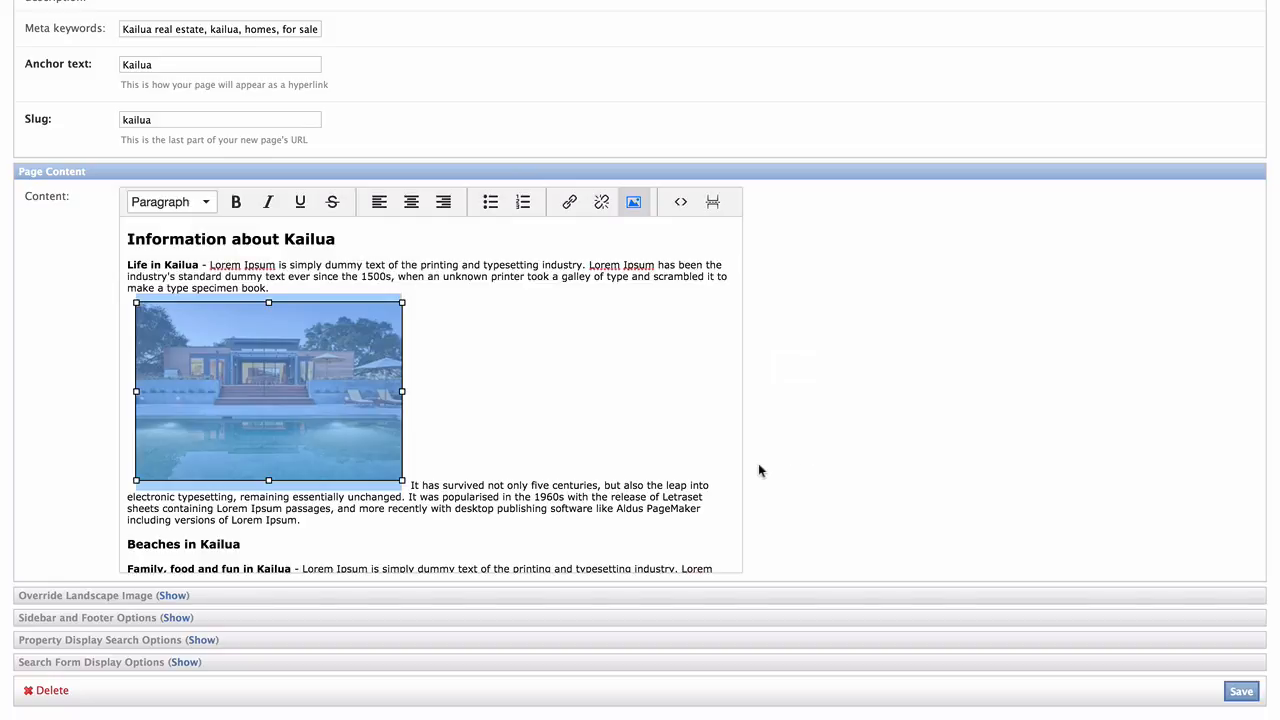
mouse_move(380, 200)
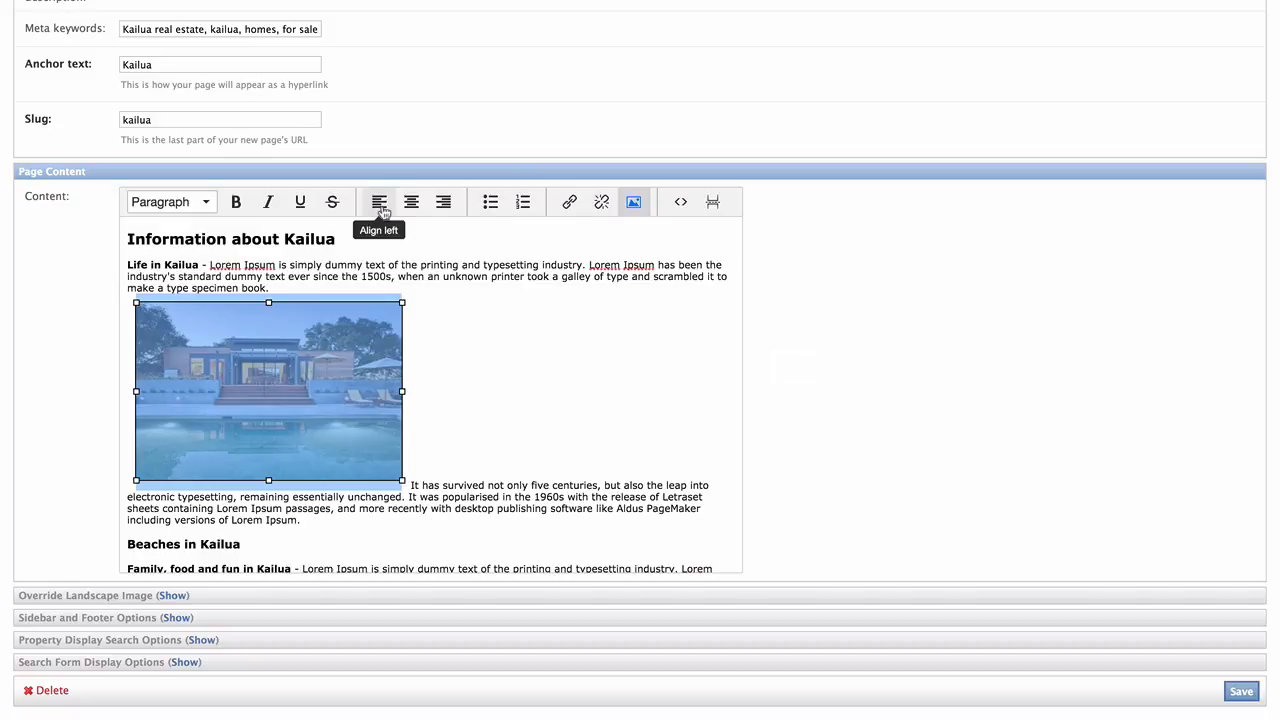
click(378, 200)
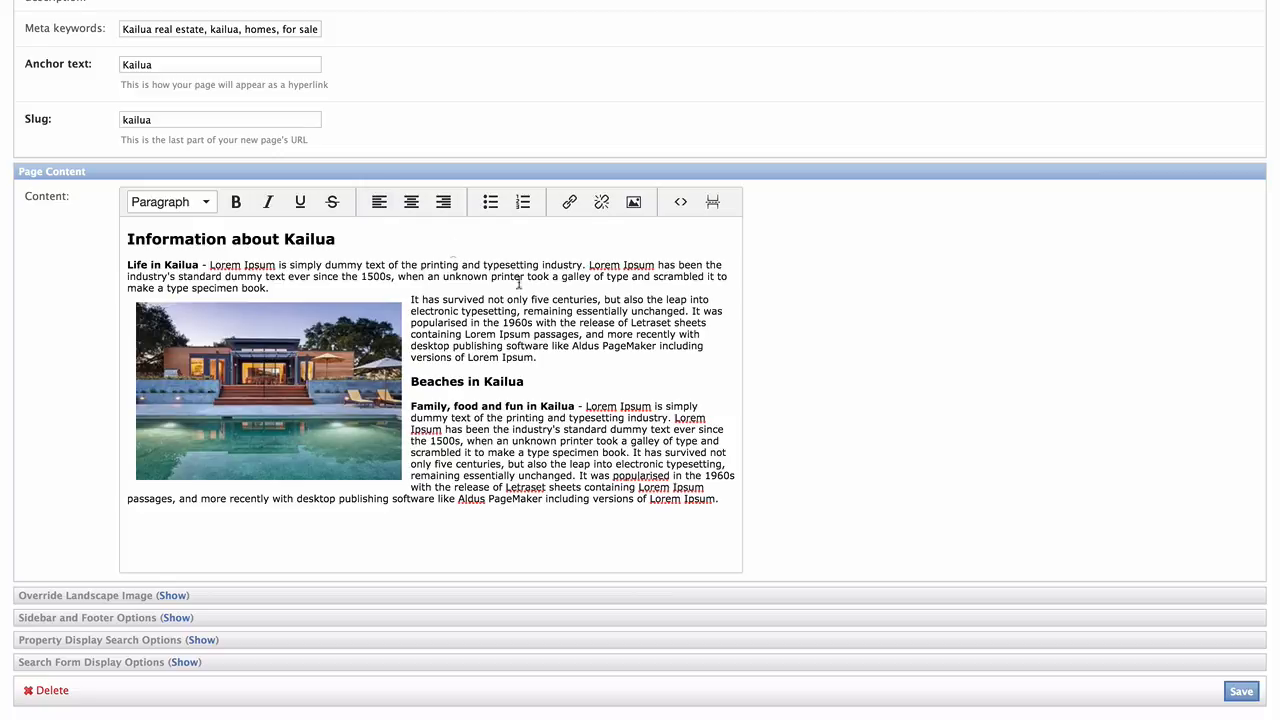
- Save the Kailua page and view it live, scrolling to the Information about Kailua section with the home photo
click(1240, 692)
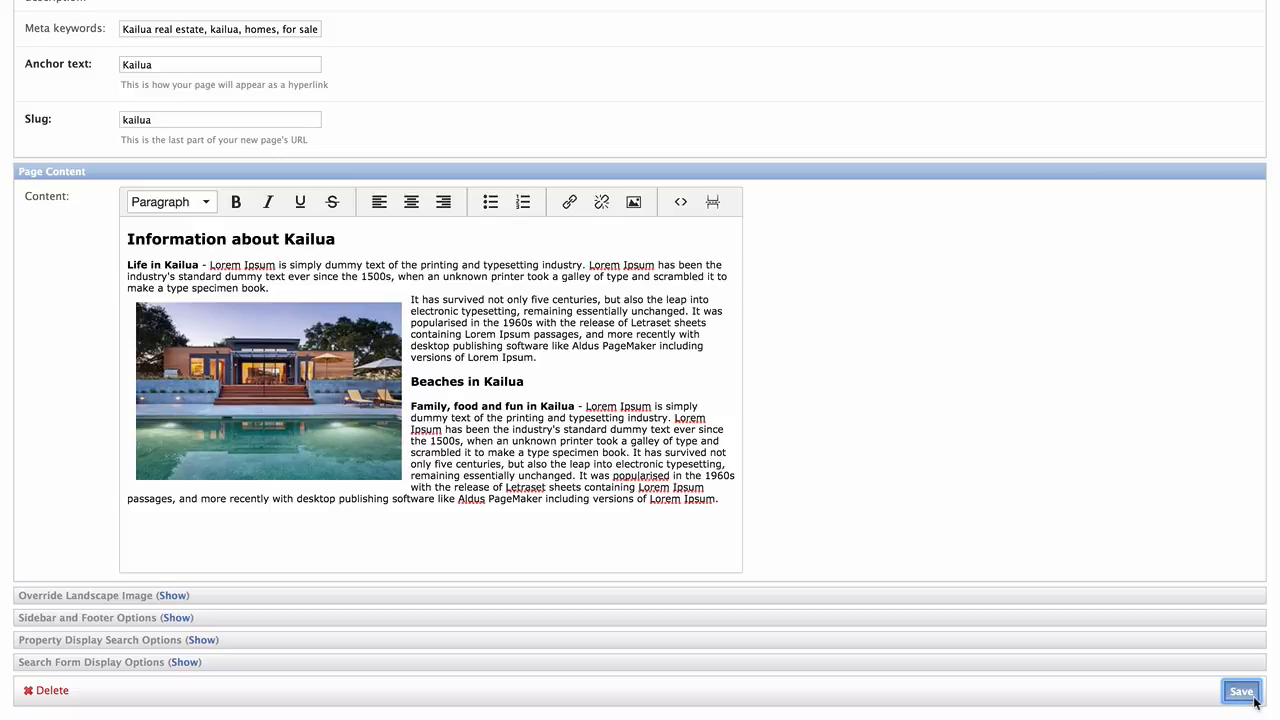
click(1240, 692)
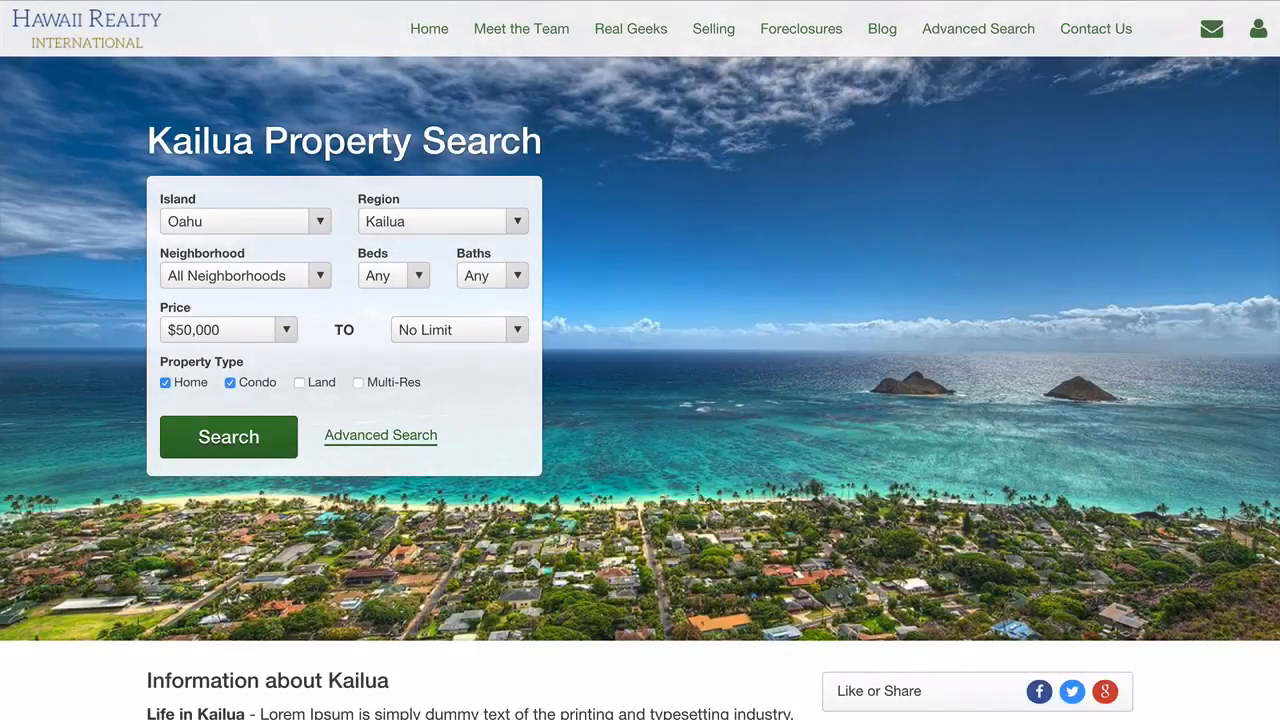
scroll(down, 3)
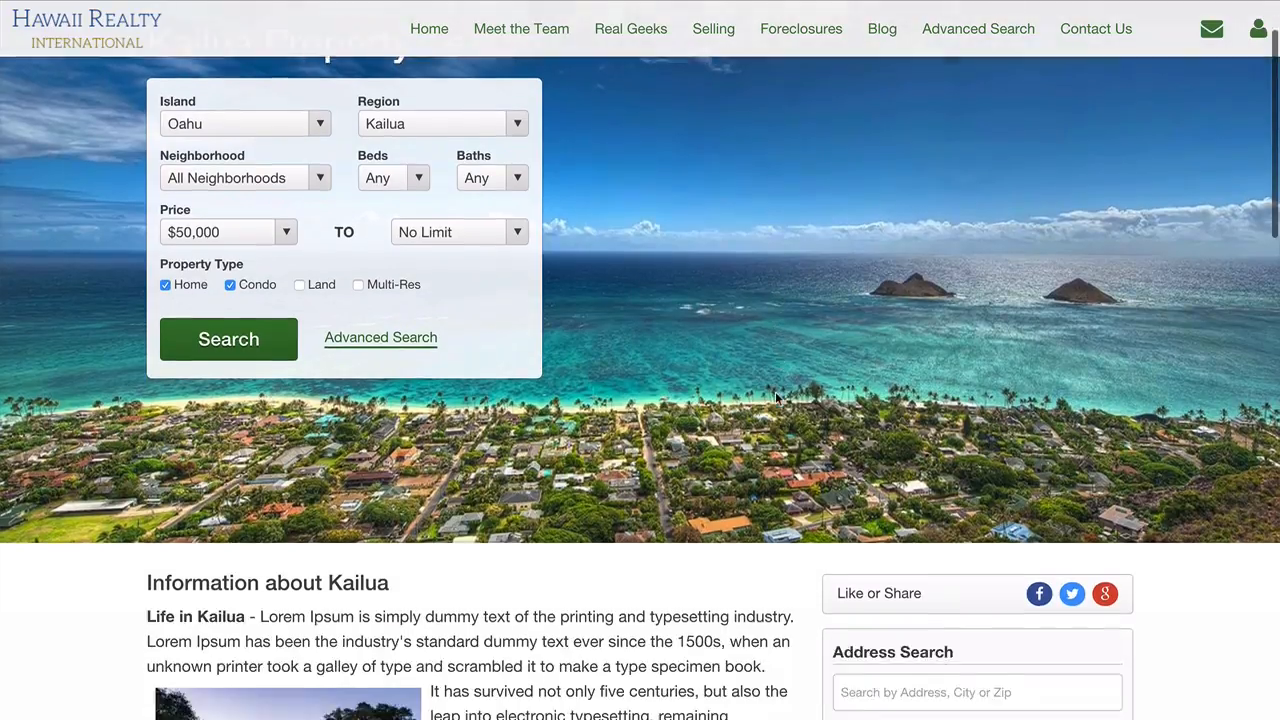
scroll(down, 3)
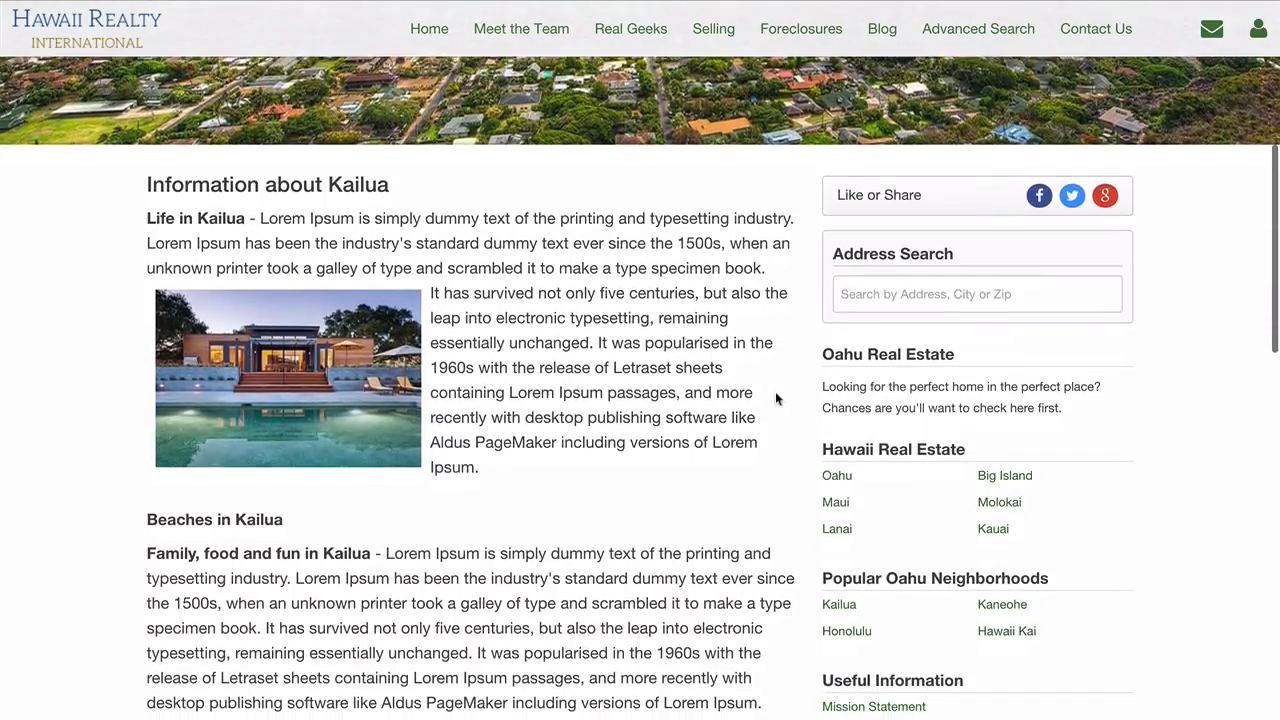
scroll(down, 3)
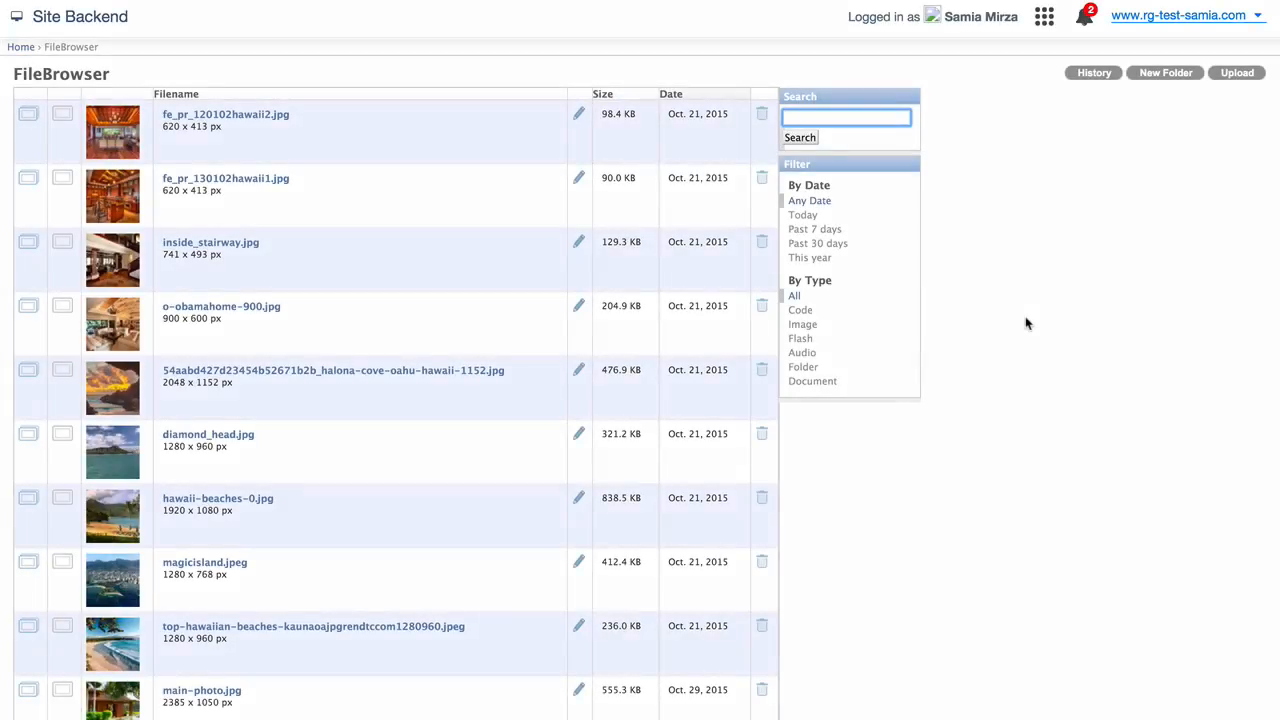
- Show the image versions of diamond-head-home_1.jpg in FileBrowser
scroll(down, 3)
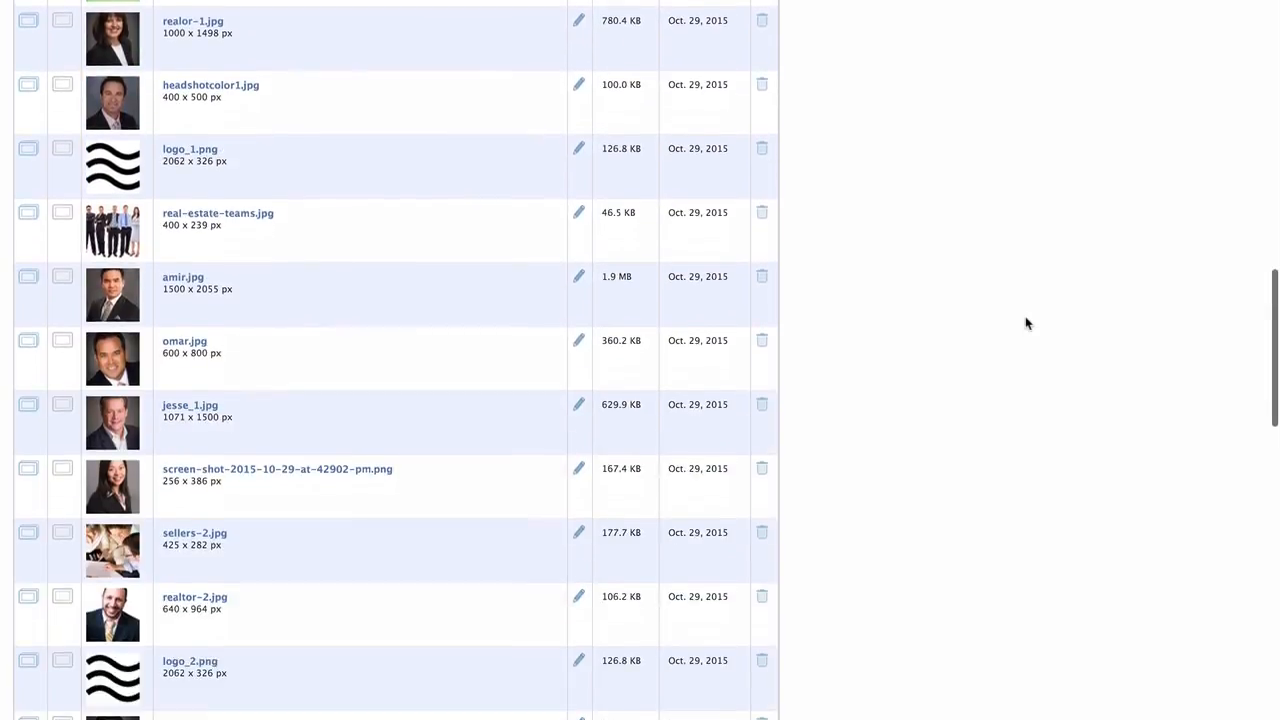
scroll(down, 3)
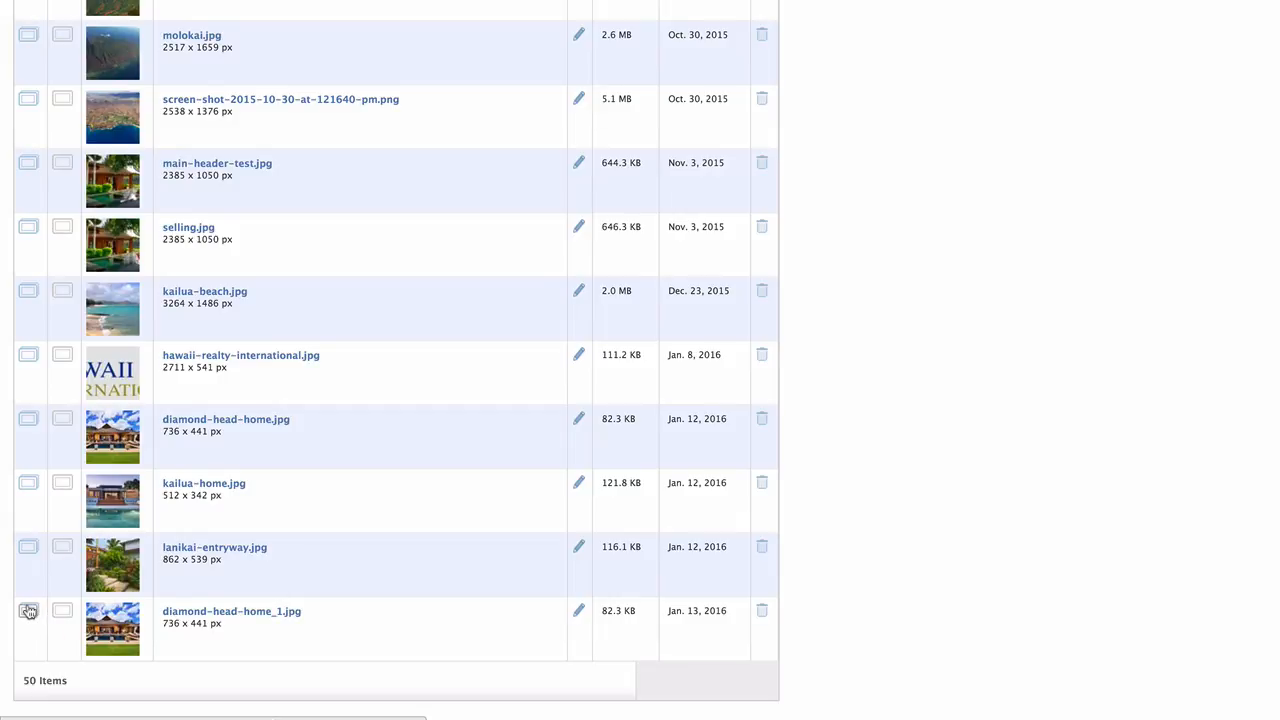
click(28, 612)
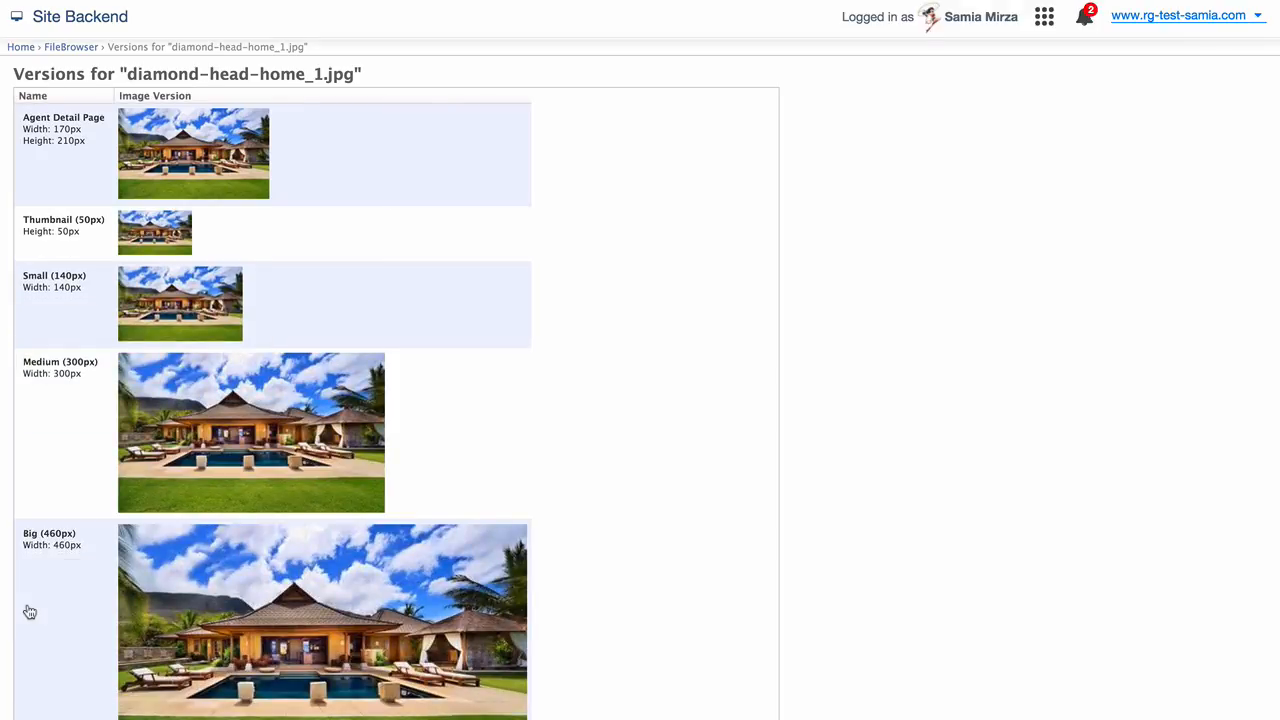
- Scroll the live Diamond Head Real Estate page down to the house photo wrapped by text
scroll(down, 3)
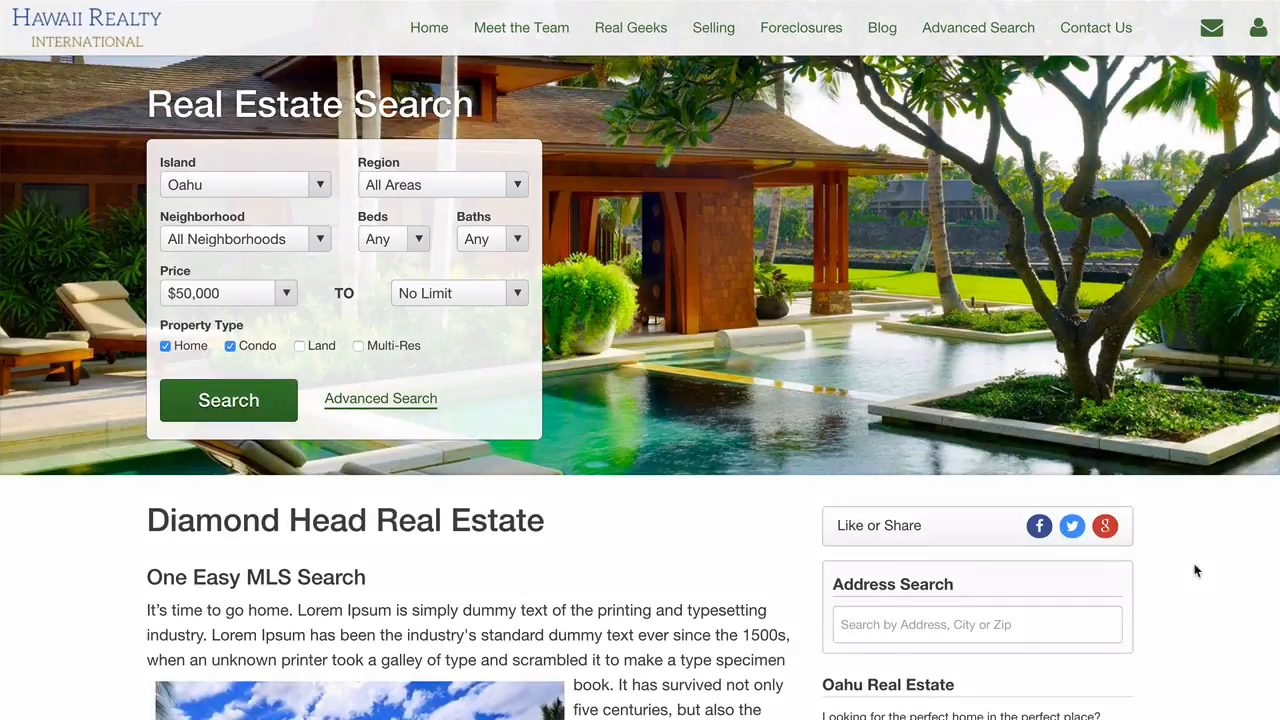
scroll(down, 3)
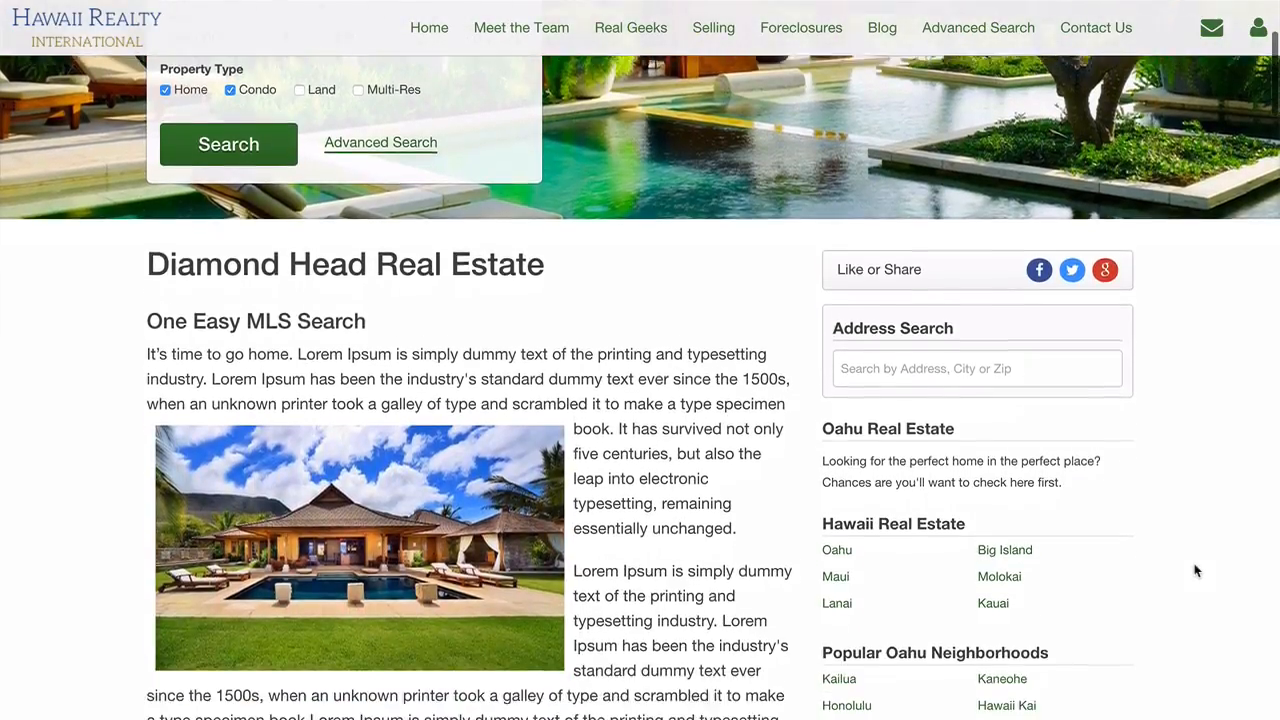
scroll(down, 3)
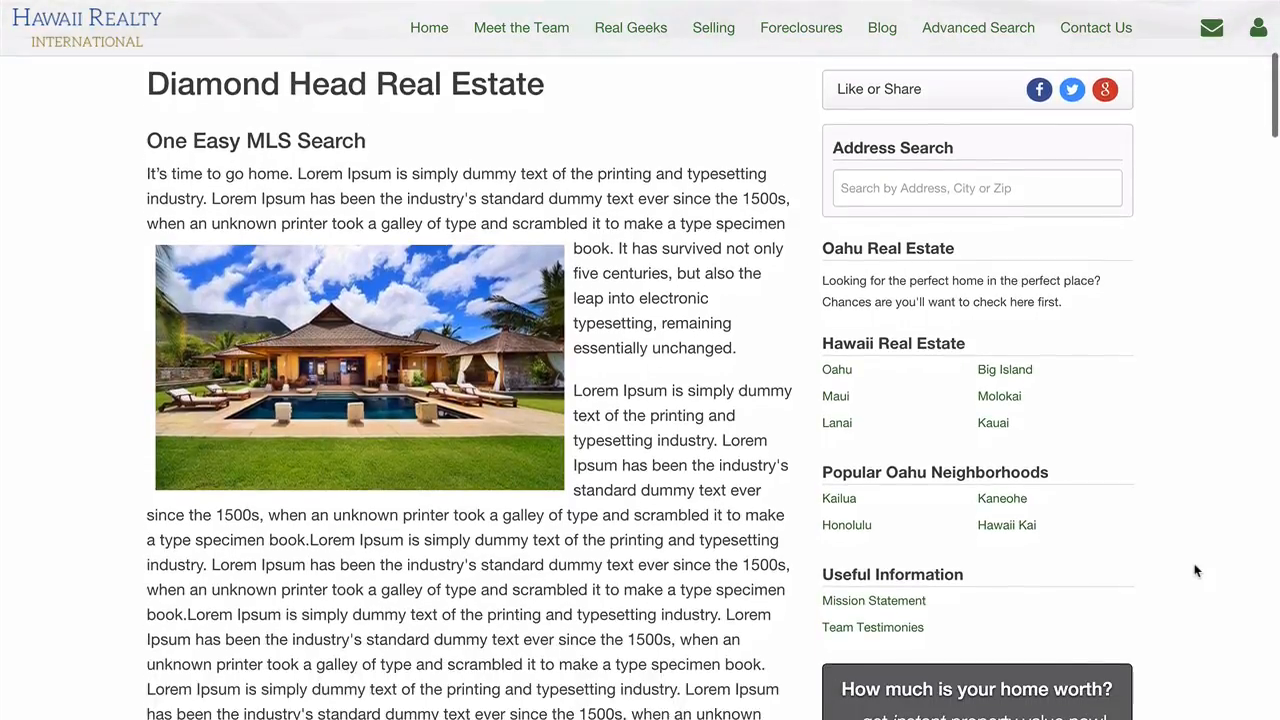